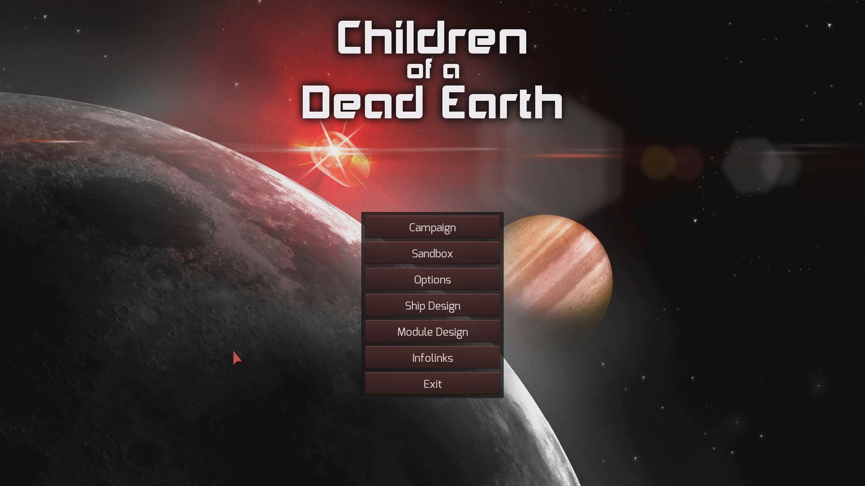
Step: Open the 95.0 t Boosted Fission Nuke payload design and rotate its preview model
click(431, 331)
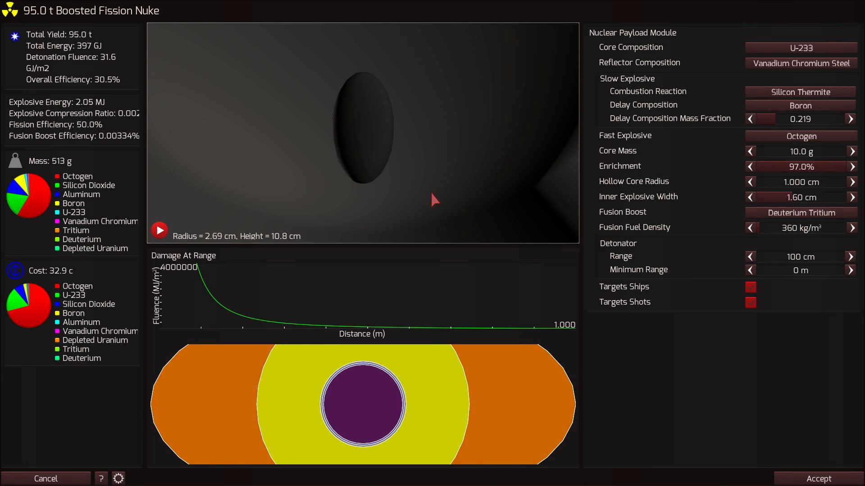
mouse_move(215, 252)
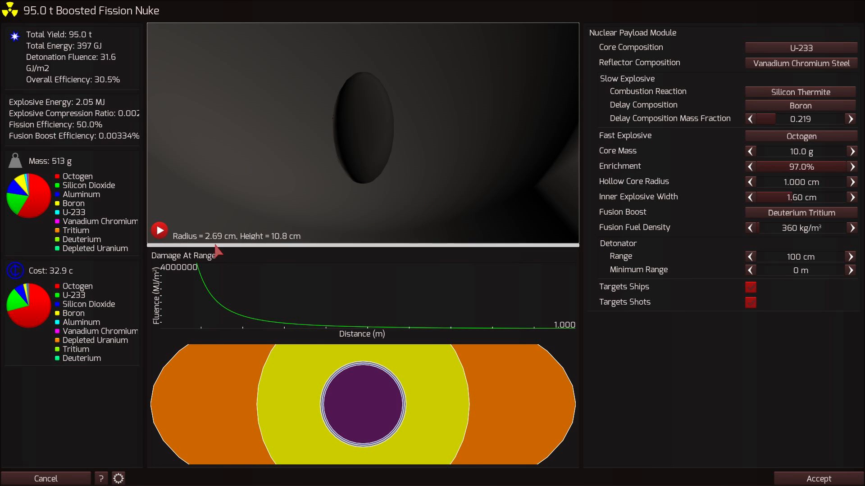
mouse_move(284, 250)
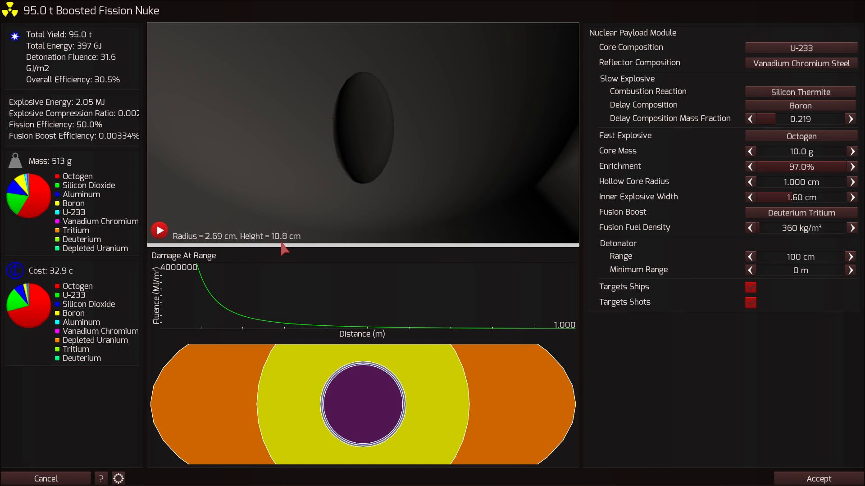
mouse_move(302, 211)
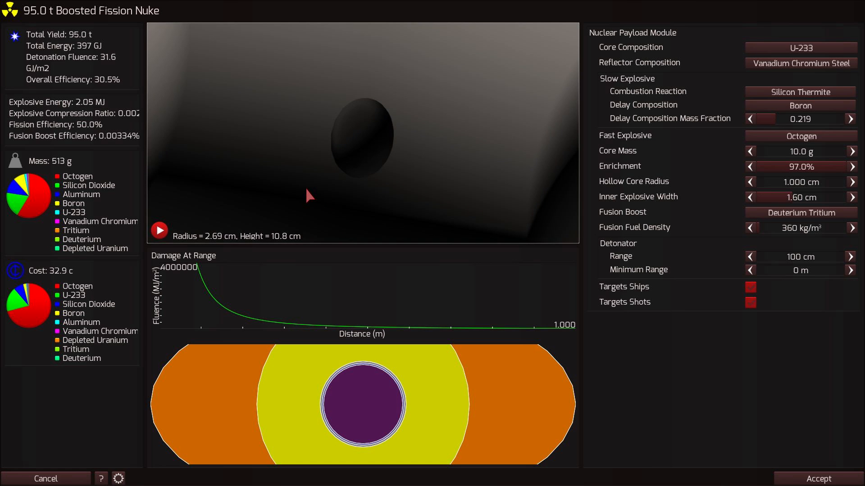
drag(309, 195, 331, 109)
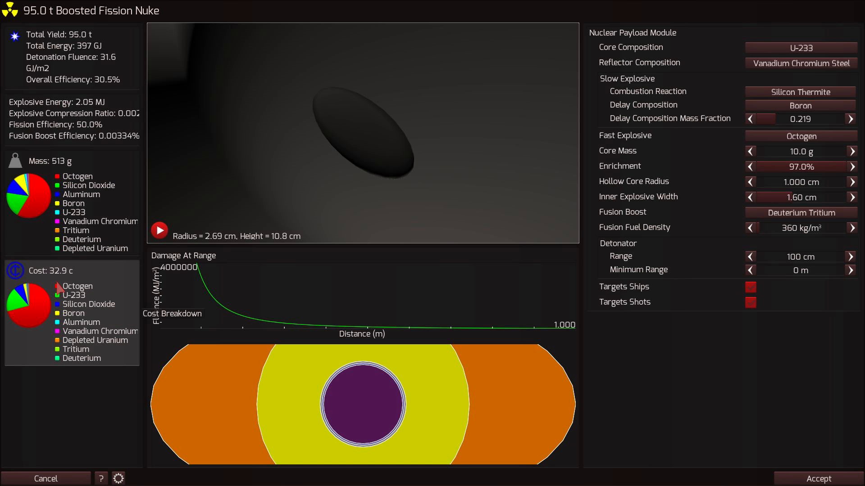
mouse_move(226, 229)
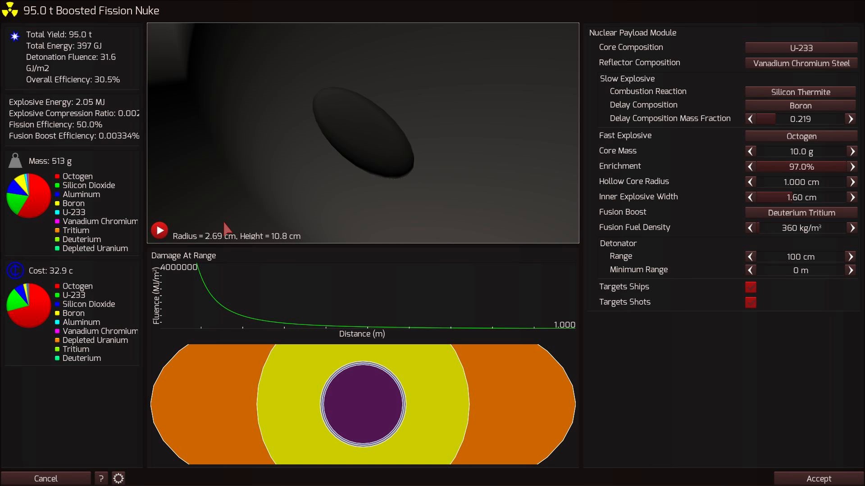
mouse_move(114, 52)
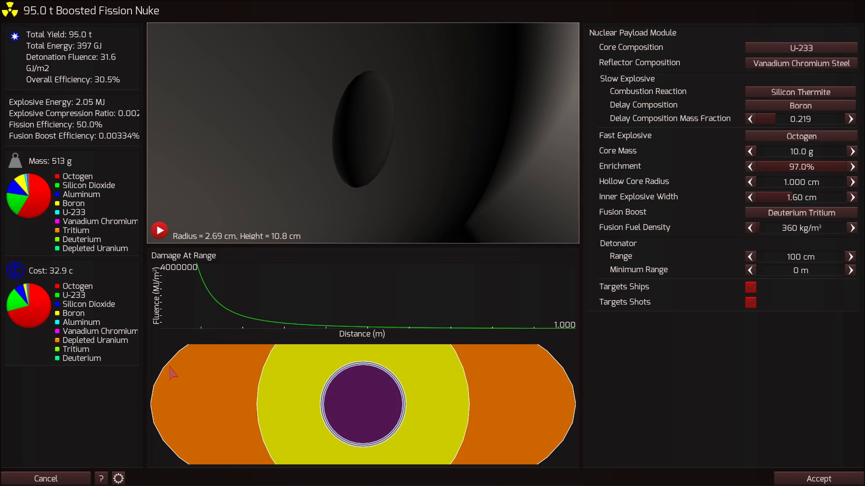
Step: Open the 95 t Nuke Round payload (one 95.0 t nuke, 1.55 kg, 37.8 c) for editing in Ship Design
click(46, 478)
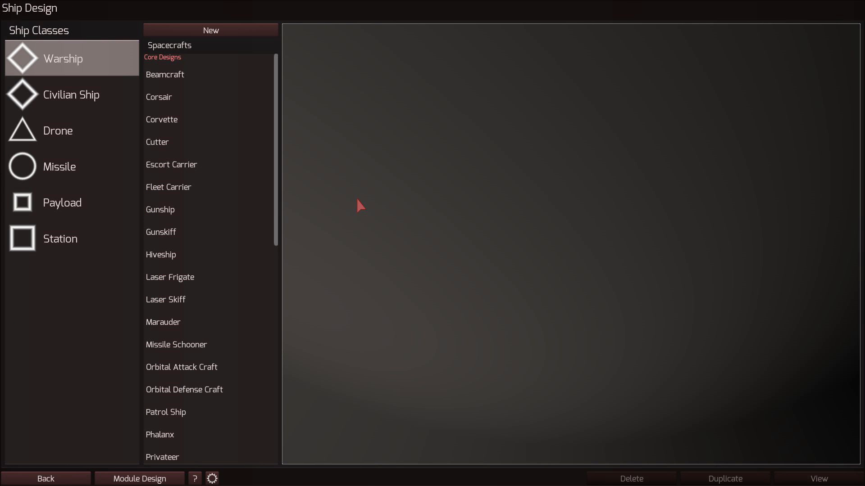
click(62, 202)
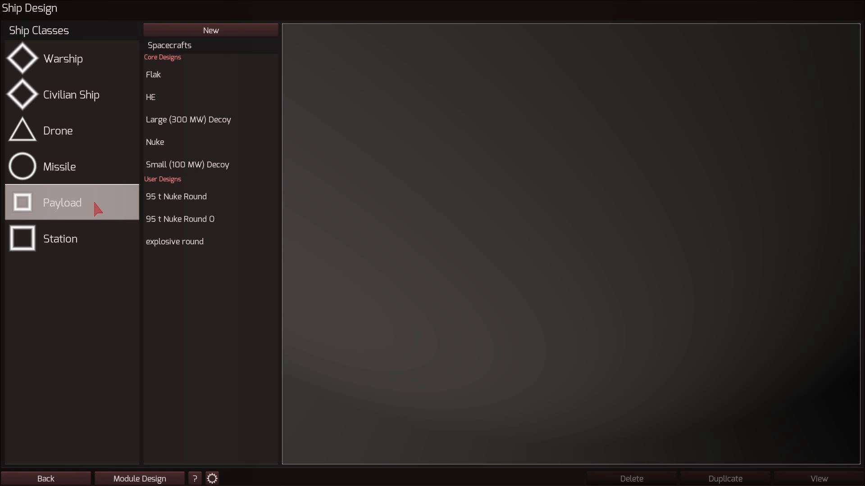
click(176, 197)
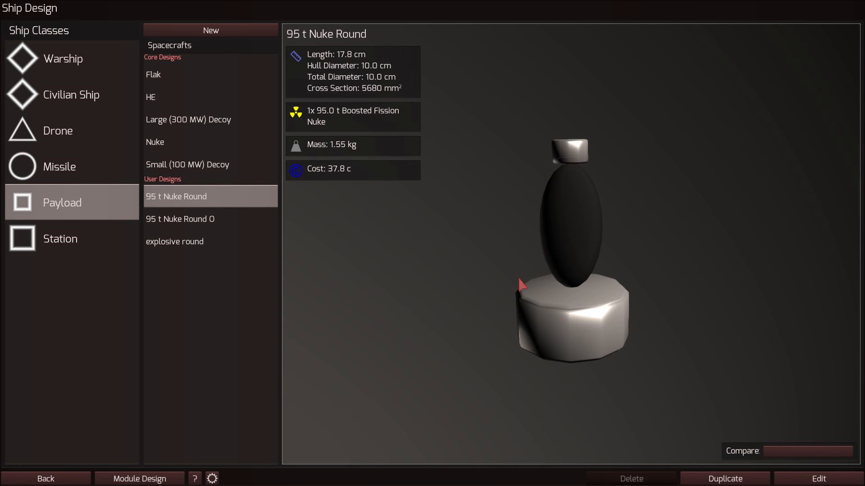
click(818, 478)
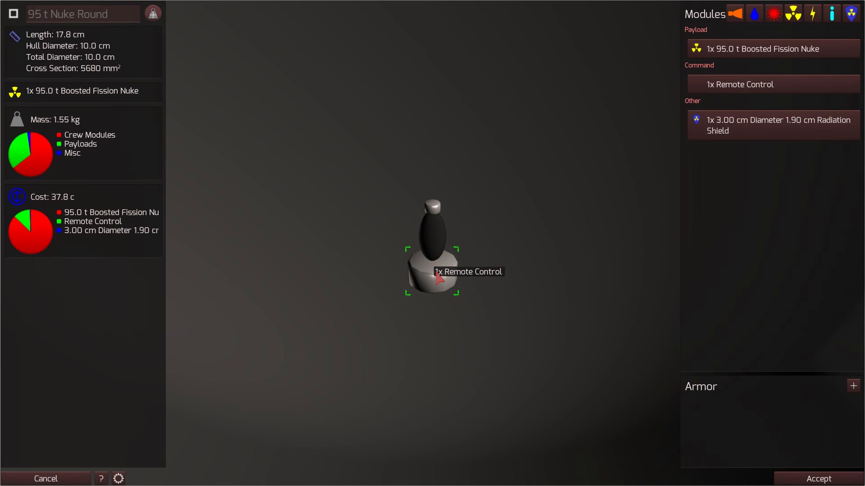
mouse_move(451, 285)
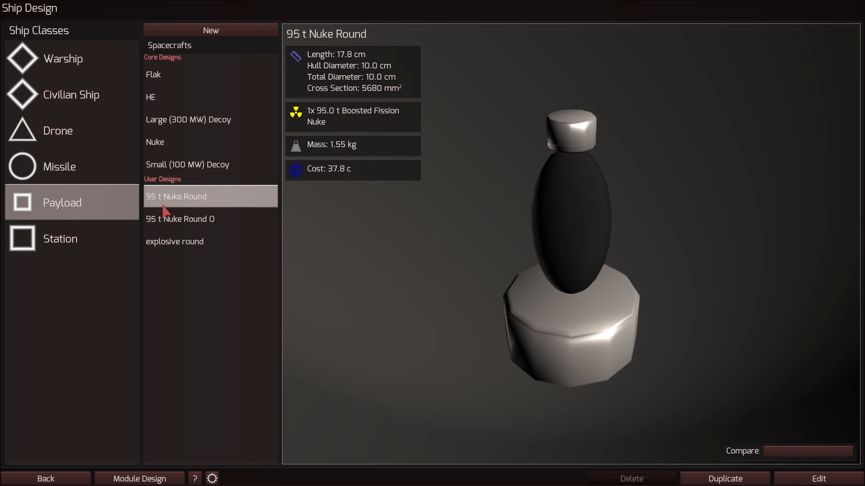
mouse_move(226, 205)
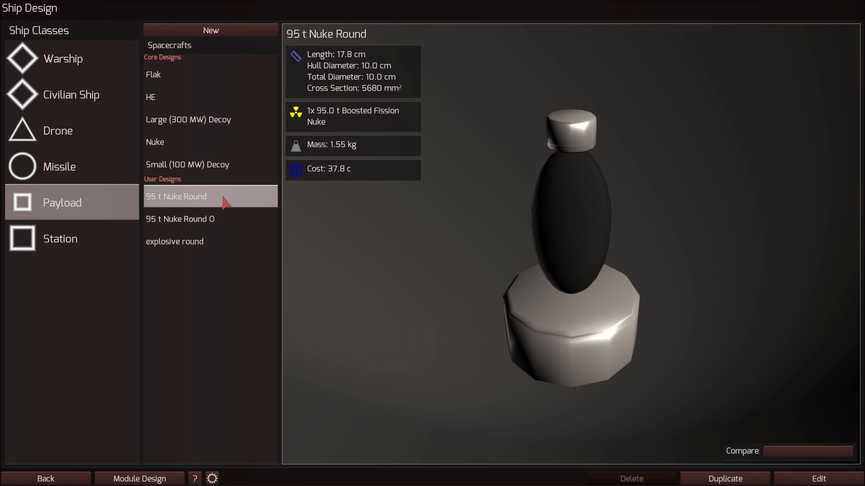
mouse_move(231, 201)
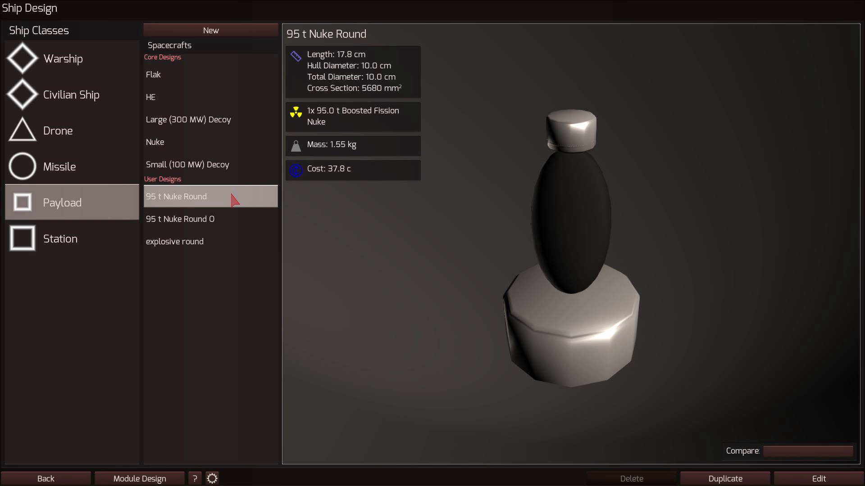
Step: Show the Nuke Missile P Turreted Cannon weapon stats: 1.16 km/s muzzle velocity, 544 t
click(139, 478)
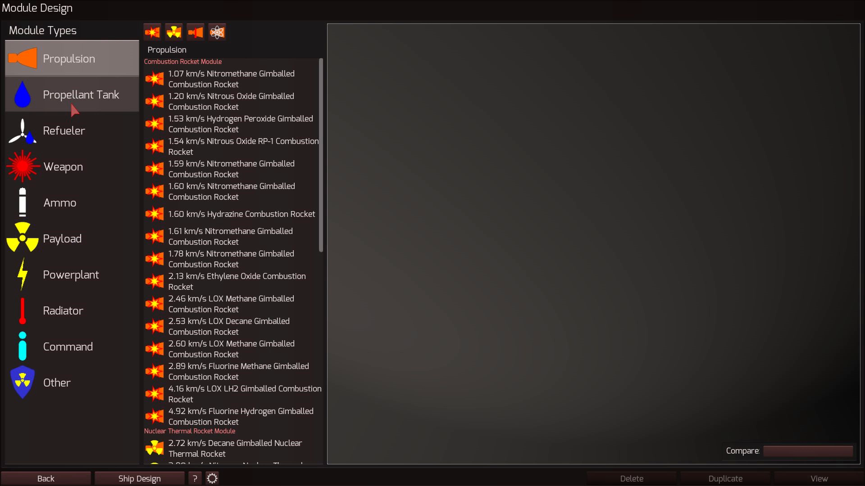
click(63, 166)
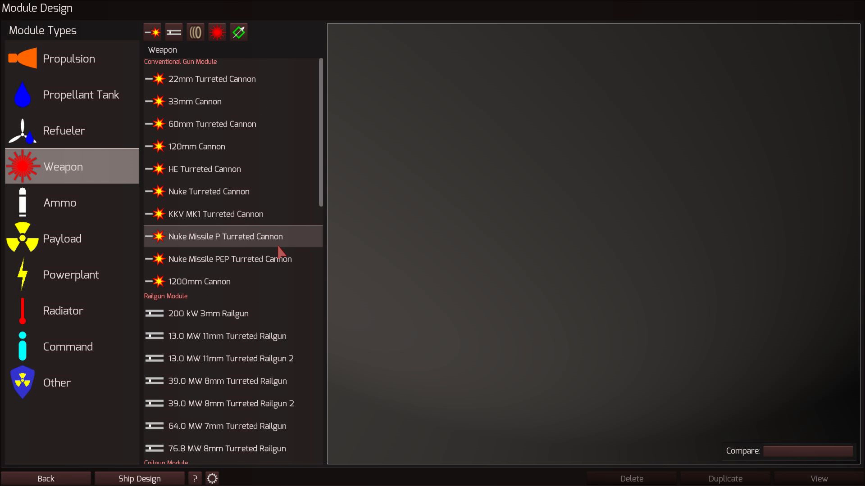
click(225, 236)
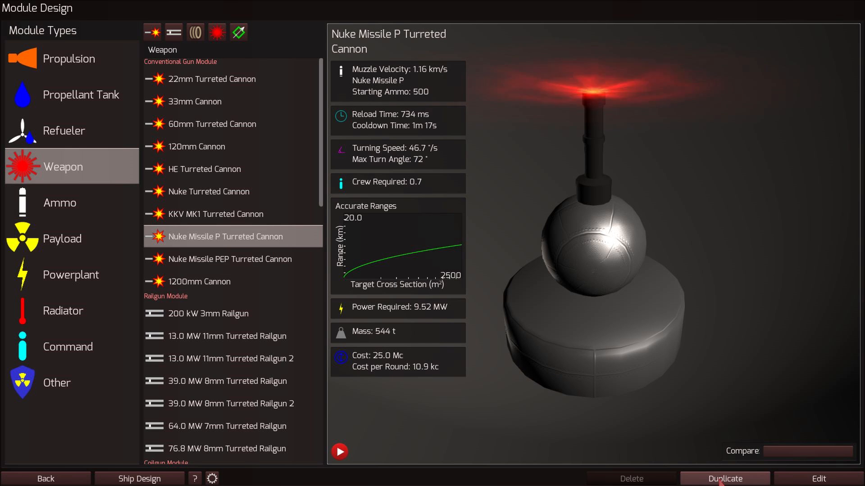
Step: Duplicate the cannon, load it with the 95 t Nuke Round and tune grain radius for 3.23 km/s
click(724, 478)
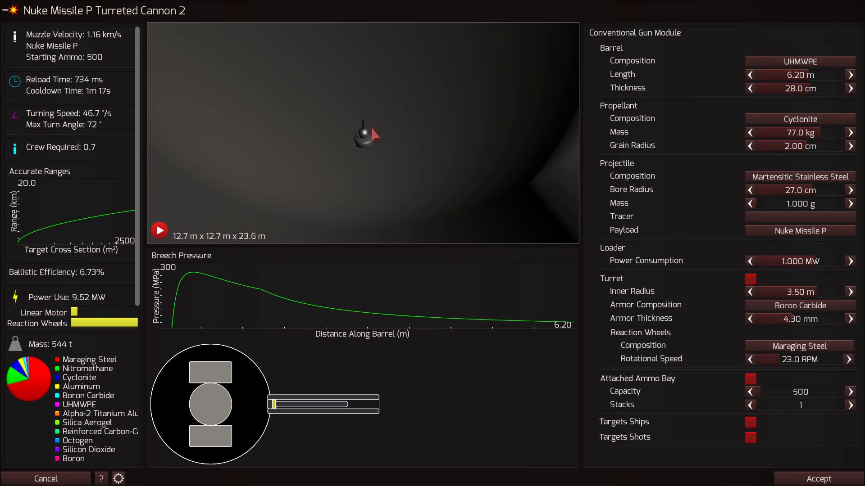
mouse_move(799, 230)
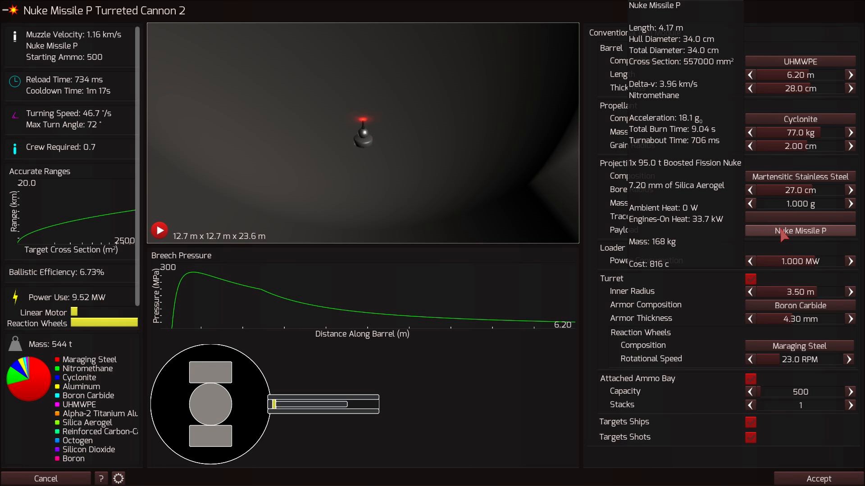
click(799, 231)
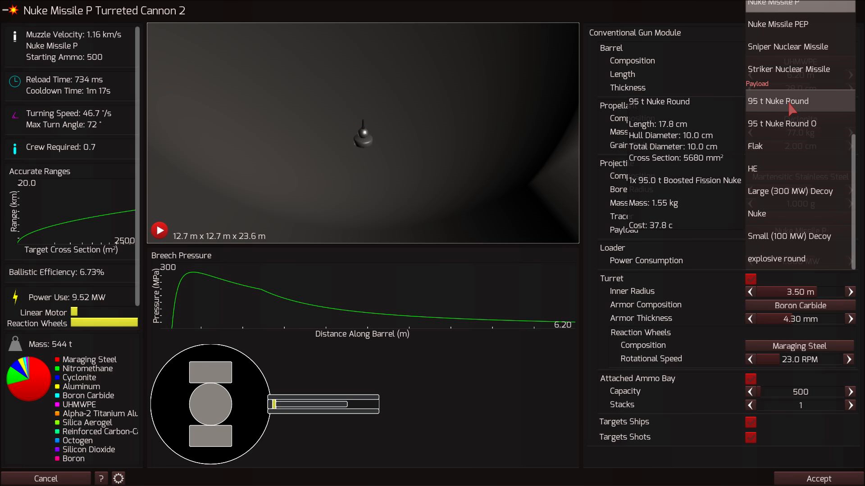
click(777, 100)
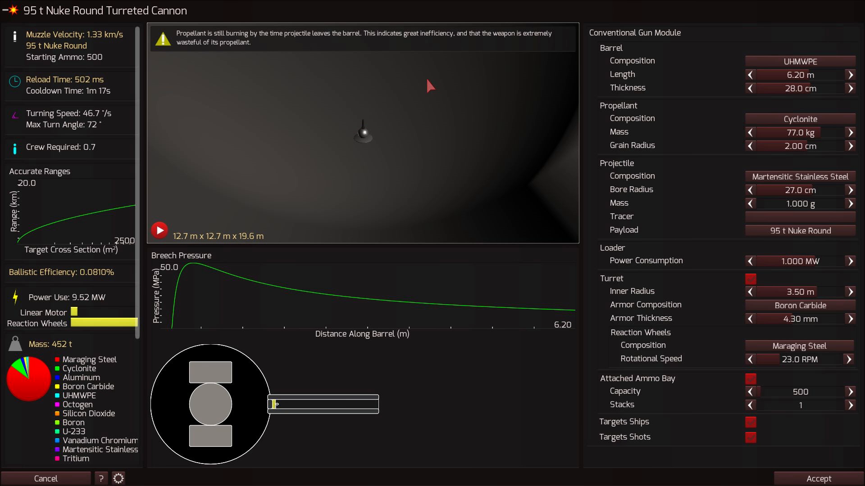
mouse_move(849, 196)
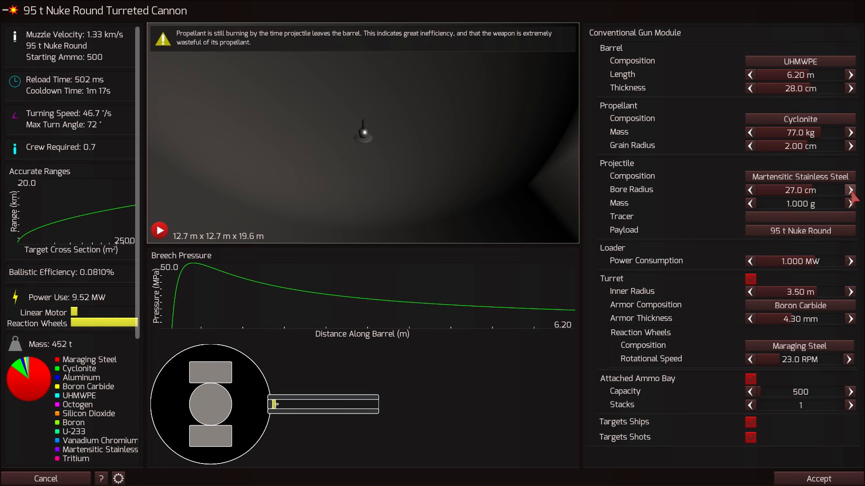
click(848, 145)
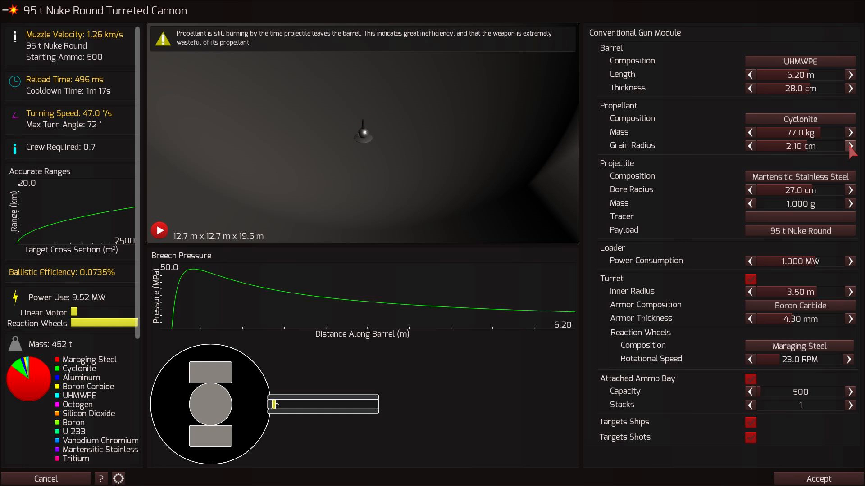
click(750, 146)
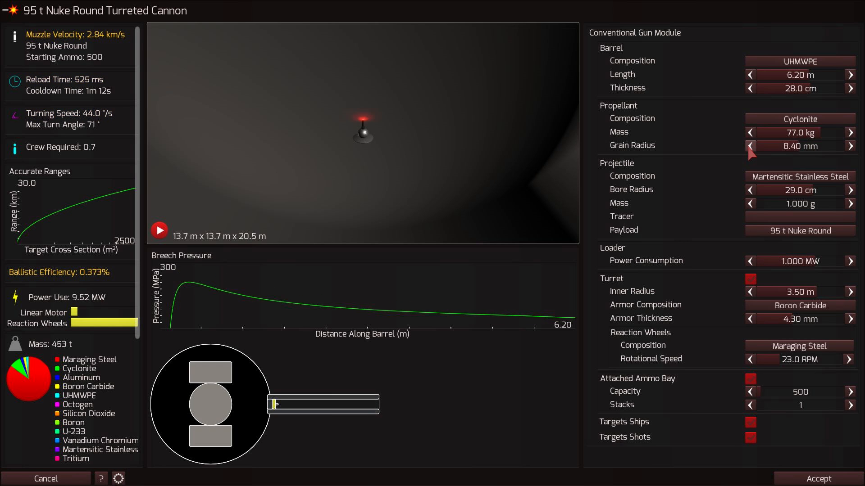
click(751, 146)
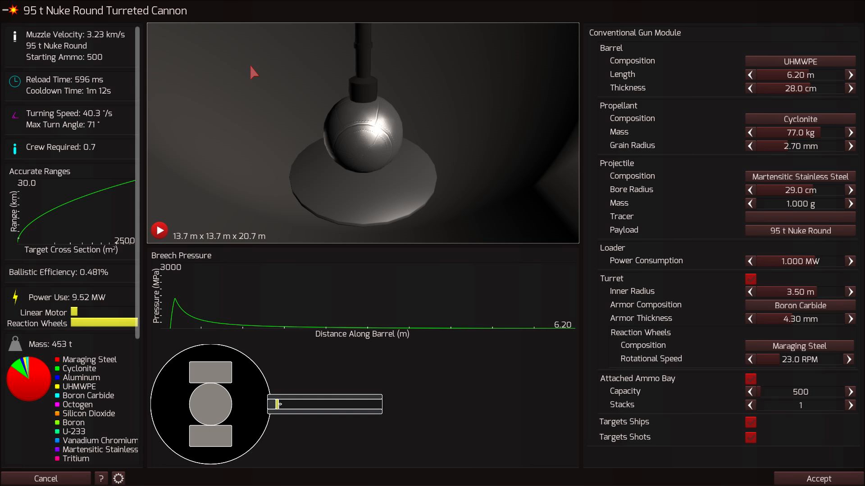
mouse_move(99, 47)
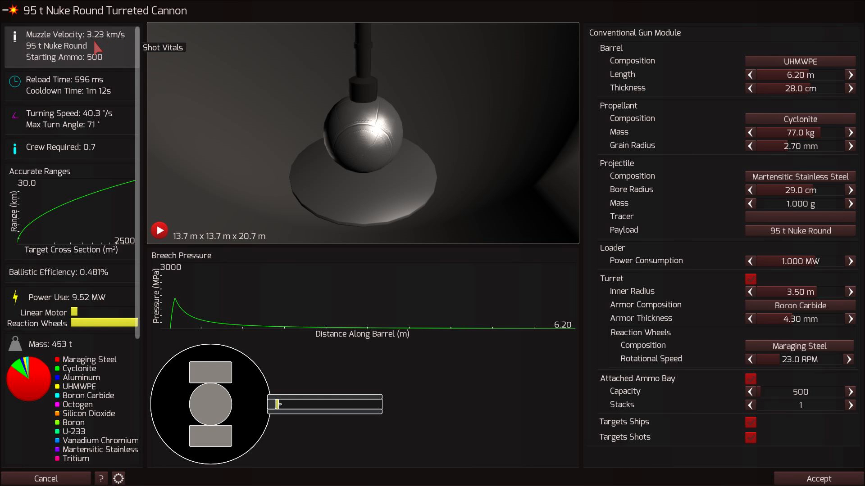
mouse_move(799, 230)
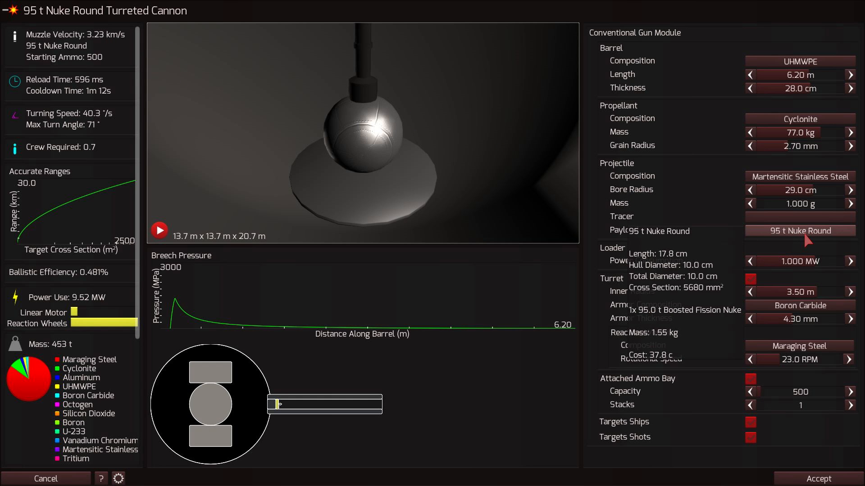
mouse_move(458, 182)
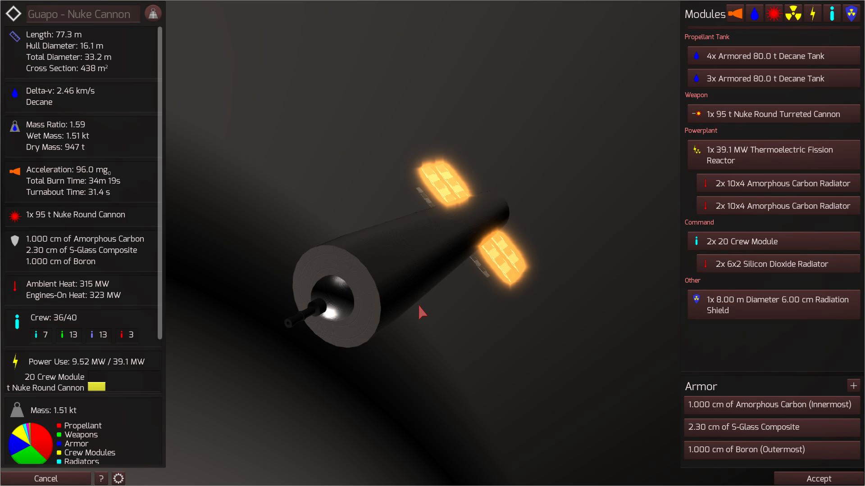
mouse_move(626, 388)
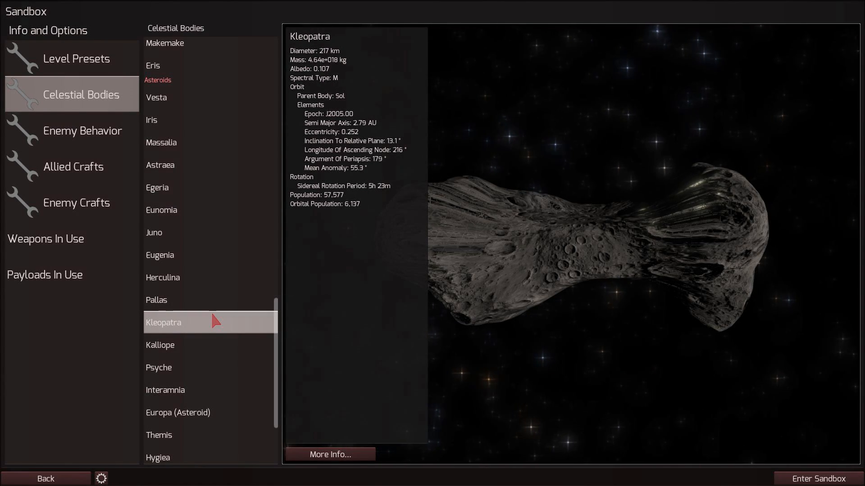
mouse_move(323, 300)
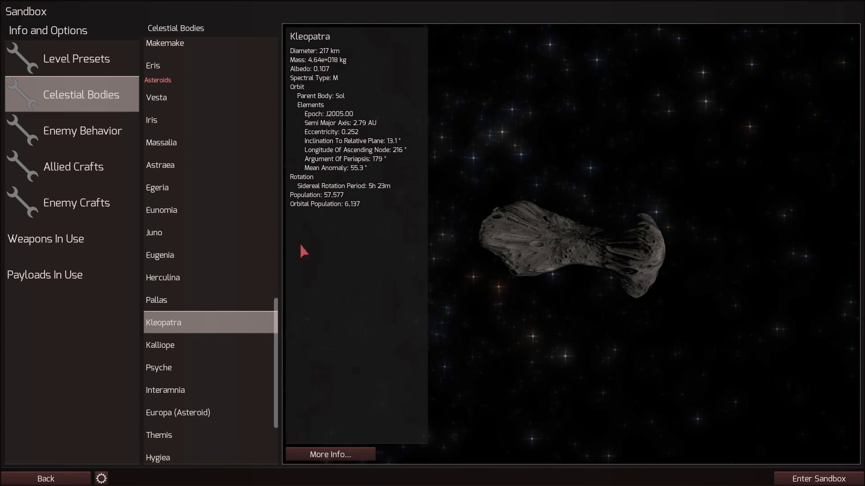
Step: Add another Guapo - Nuke Cannon ally, confirm the enemy Gunship, and launch the sandbox battle
click(73, 166)
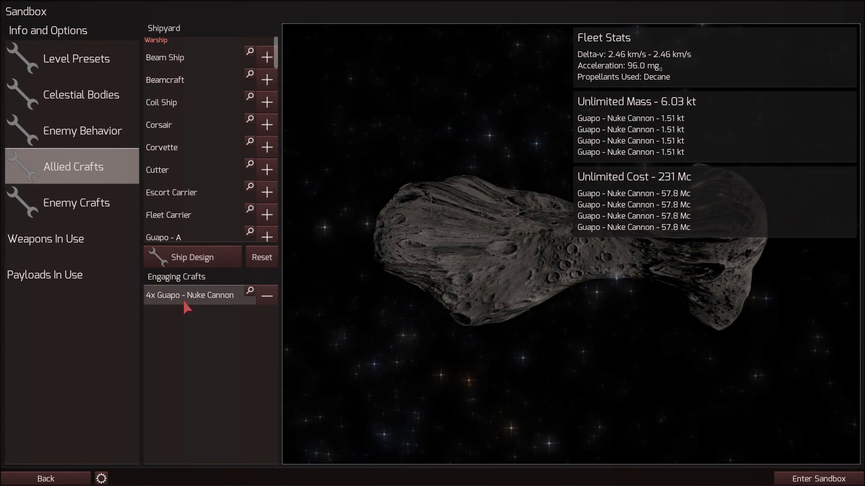
click(76, 203)
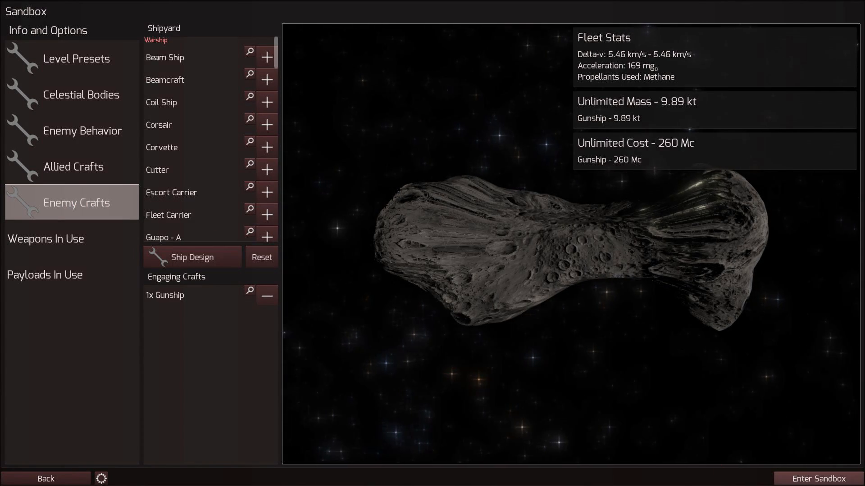
click(819, 479)
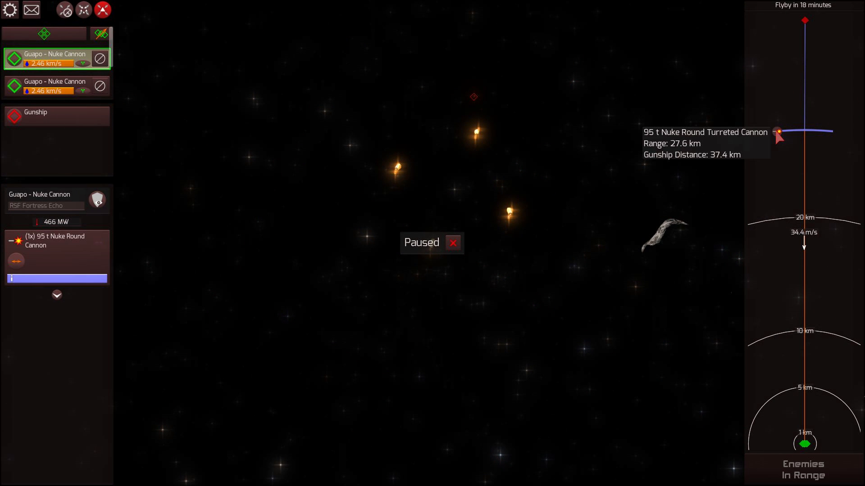
Step: Inspect the Gunship, let the allied ships fire their nuke rounds, and bring up the pause options
click(57, 116)
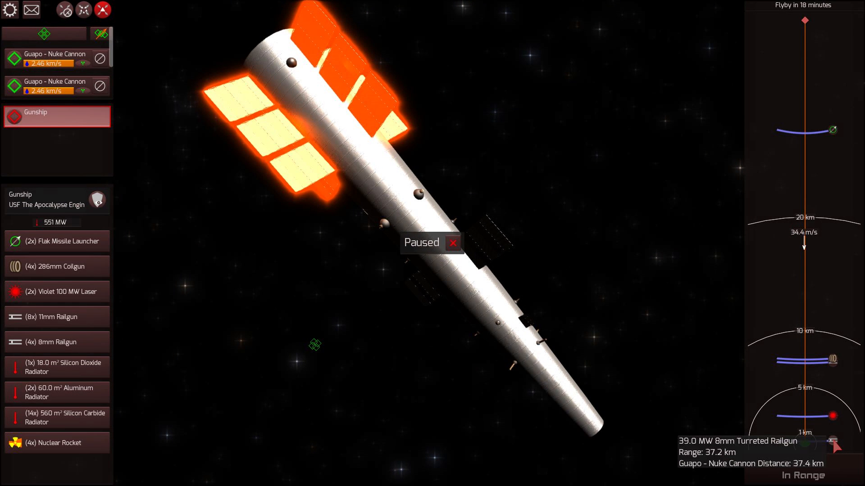
click(55, 58)
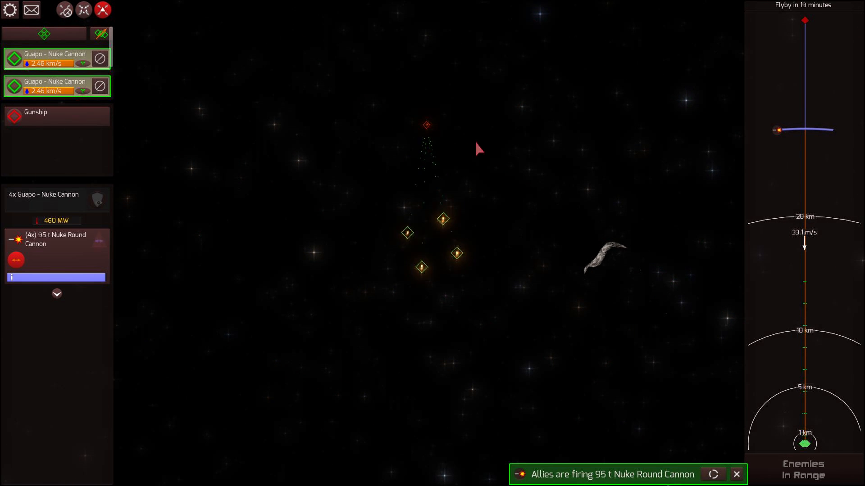
click(56, 117)
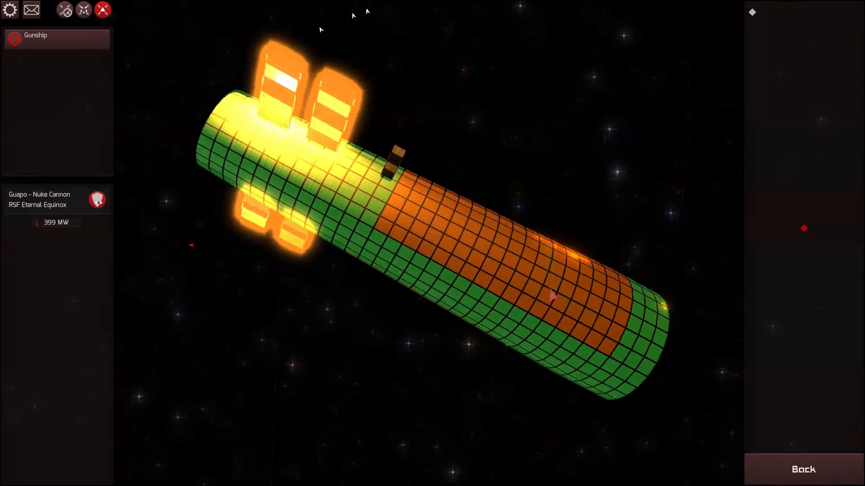
click(802, 470)
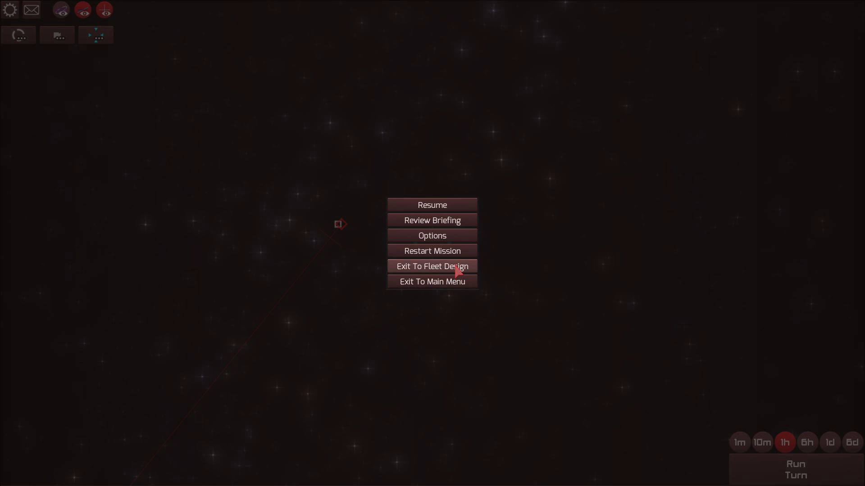
Step: Exit to fleet design and show the Guapo - Coil Nuke Cannon's 32.0 MW turreted coilgun (5.76 km/s)
click(432, 267)
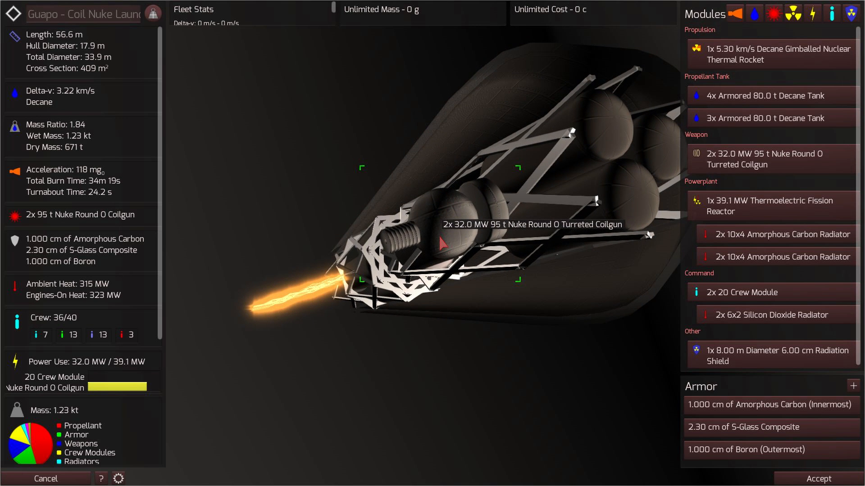
click(769, 160)
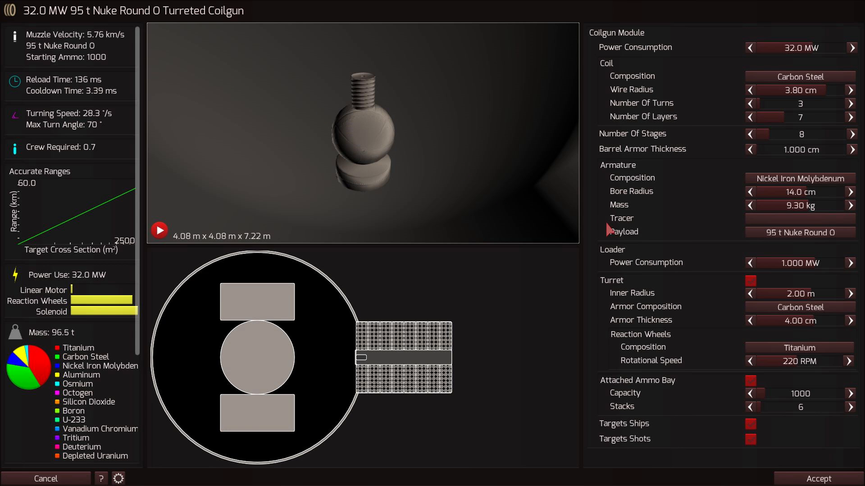
mouse_move(94, 47)
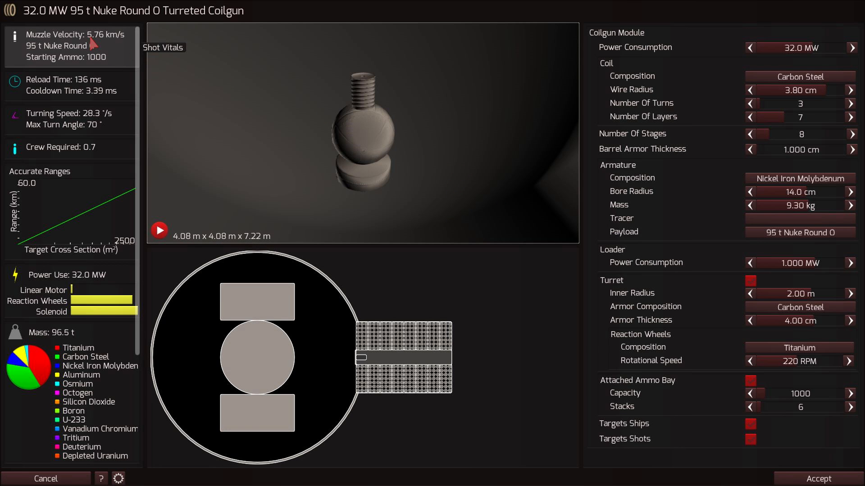
mouse_move(117, 45)
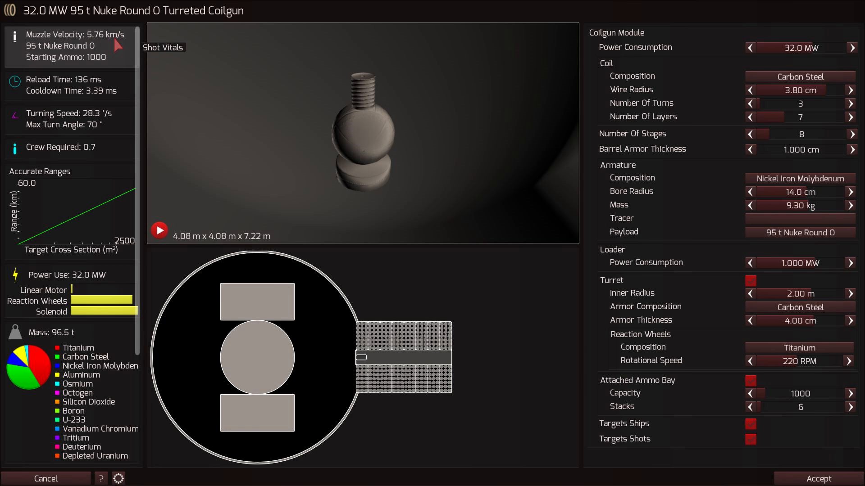
mouse_move(107, 124)
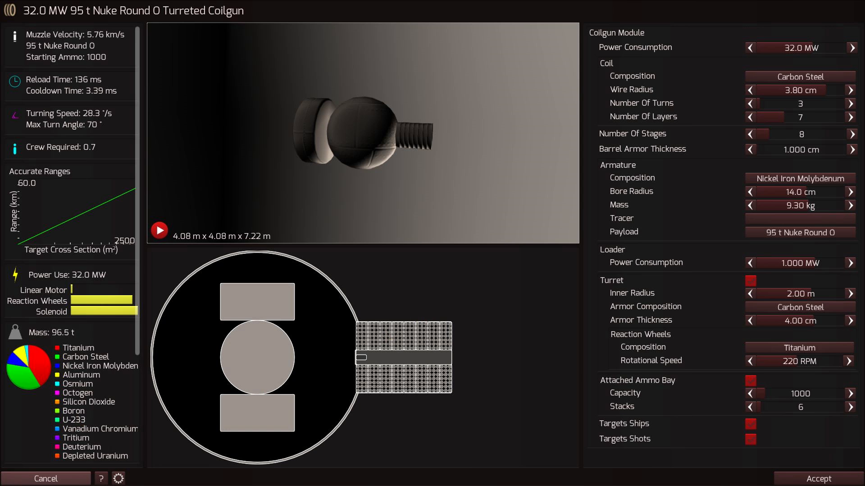
Step: Show the coilgun's 95 t Nuke Round O payload: one Boosted Fission Nuke, 108 c
click(798, 232)
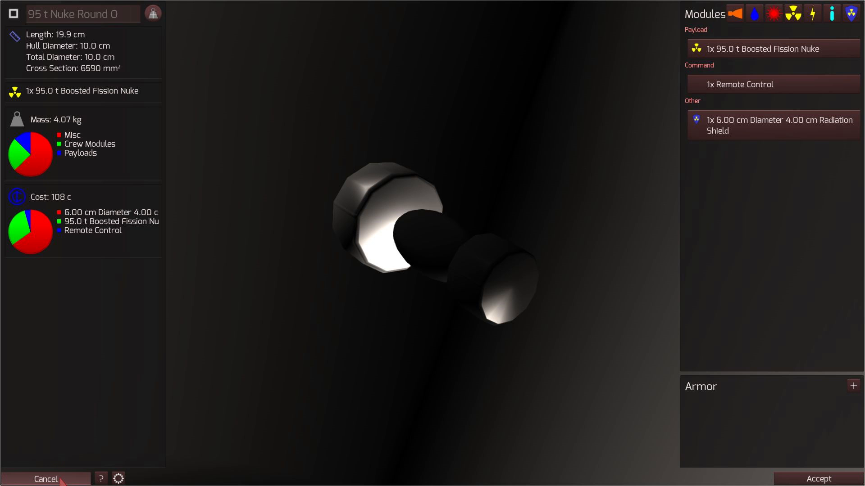
Step: Launch a sandbox battle with the Guapo - Coil Nuke Cannon against a single Gunship
click(46, 478)
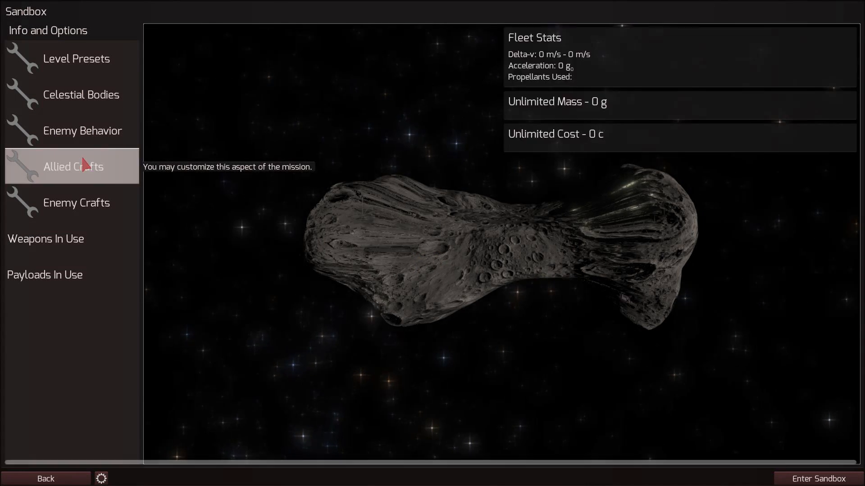
click(73, 165)
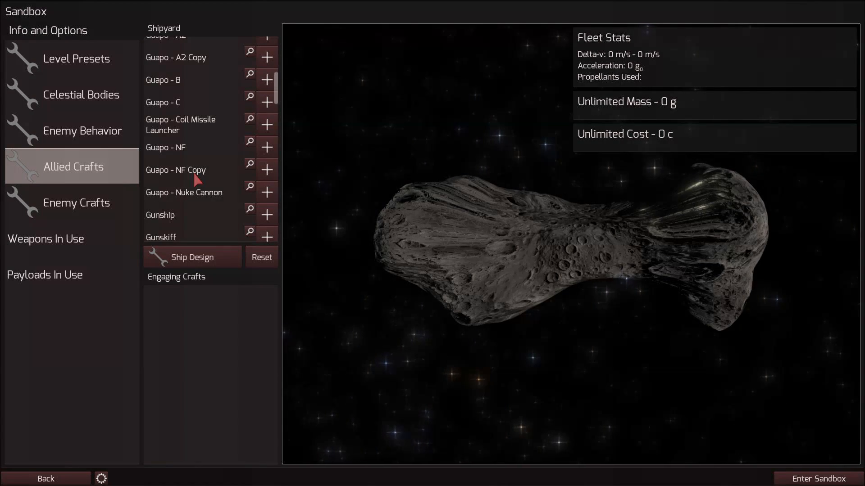
click(77, 203)
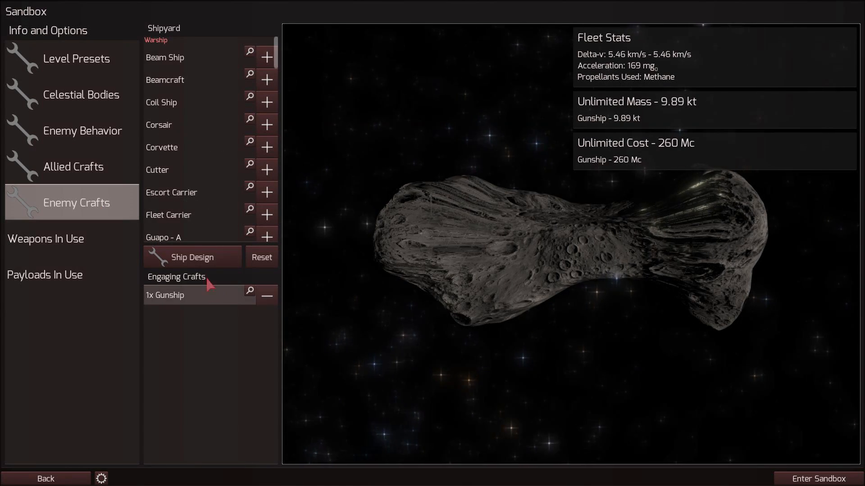
click(817, 479)
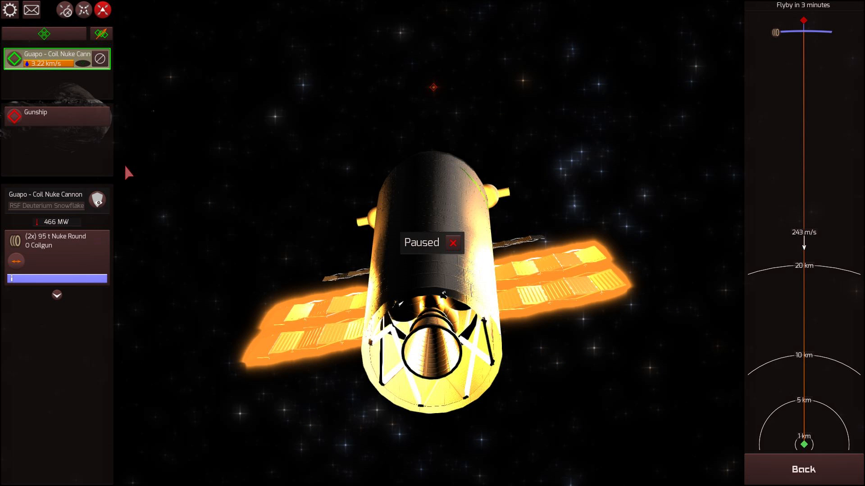
mouse_move(314, 166)
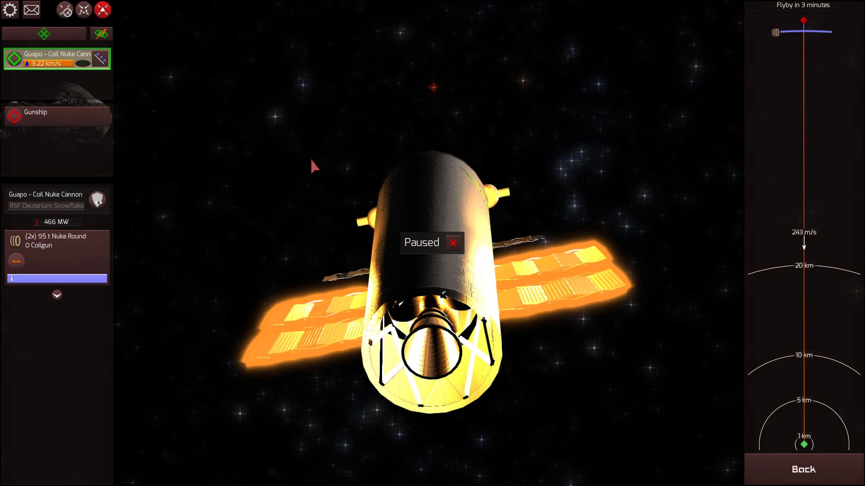
Step: Resume so the ally fires its 95 t Nuke Round O, then inspect the Gunship's disabled modules
click(452, 242)
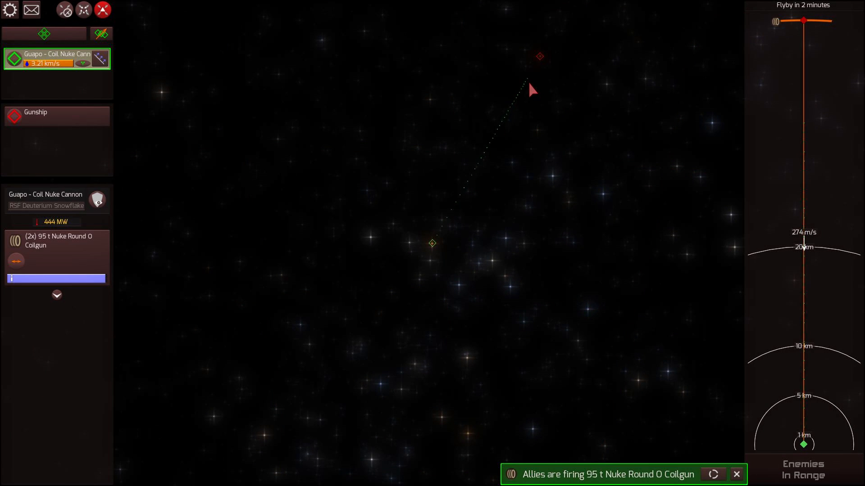
click(55, 116)
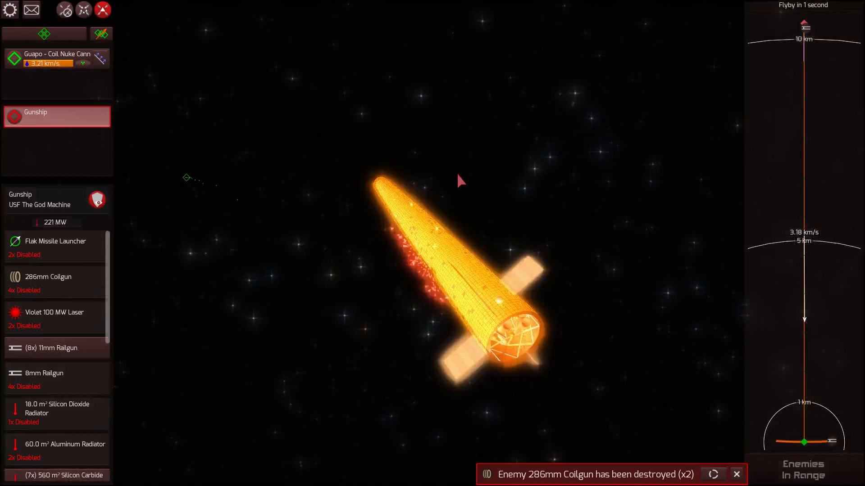
Step: Inspect the surviving allied Guapo - Coil Nuke Cannon's damage after the Gunship is gone
click(57, 58)
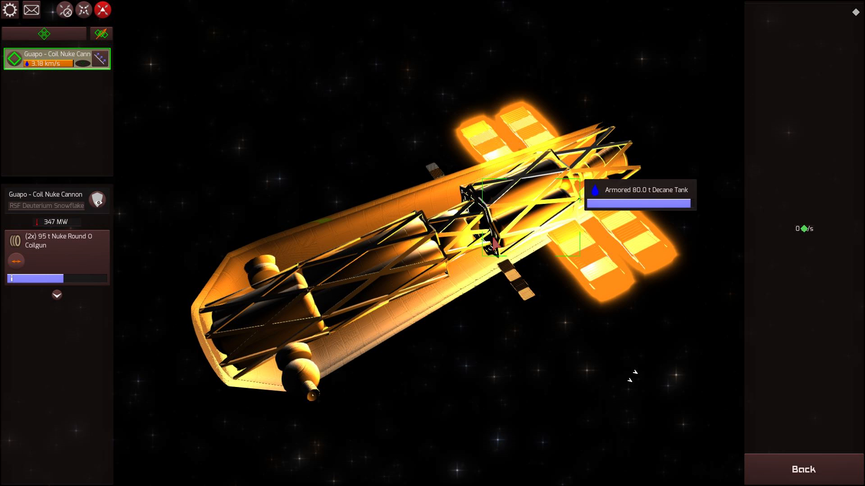
mouse_move(400, 286)
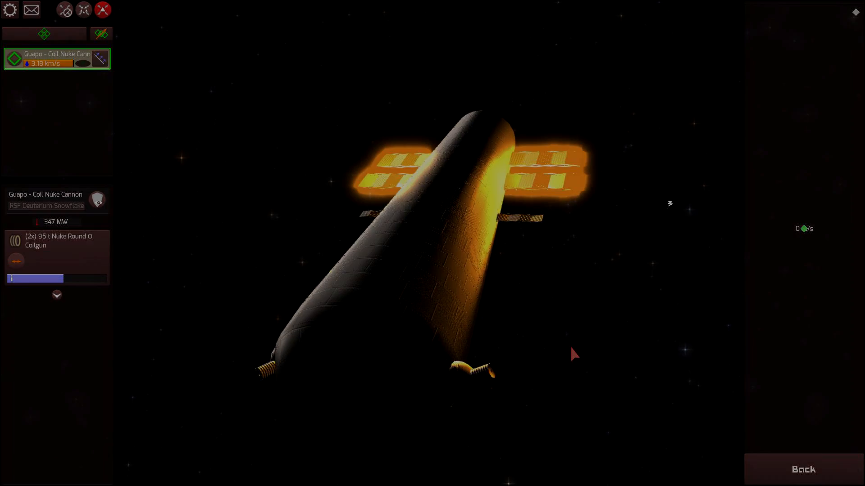
Step: Leave the battle, swap the enemy Gunship for Guapo - Coil Nuke Cannons, and relaunch the sandbox
click(802, 470)
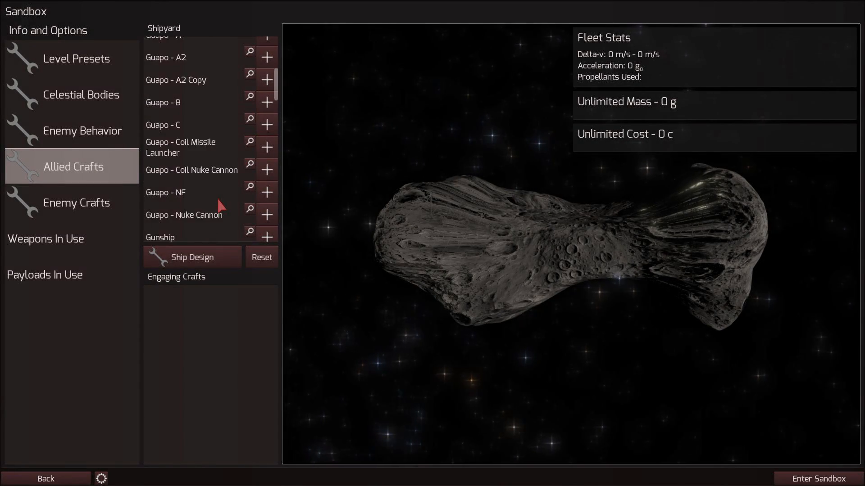
scroll(down, 3)
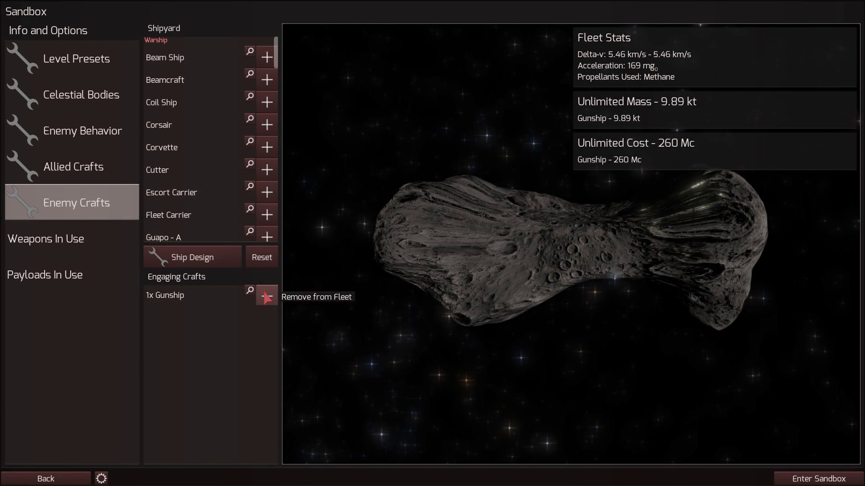
click(266, 297)
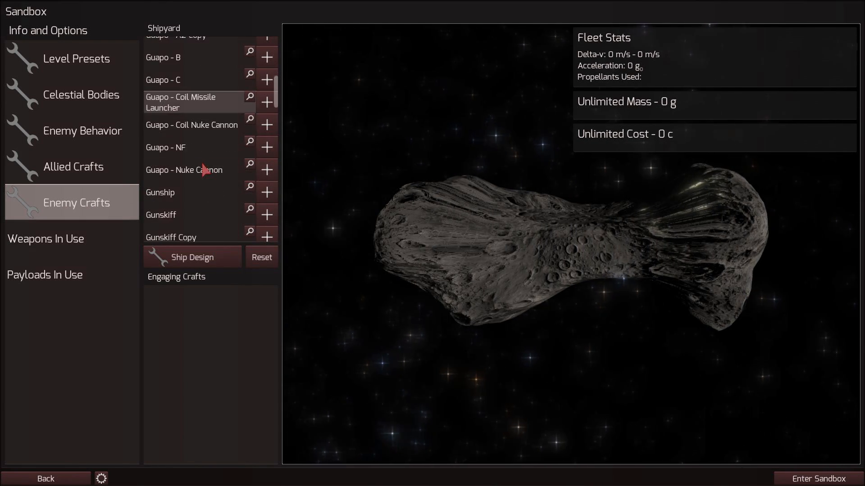
click(184, 170)
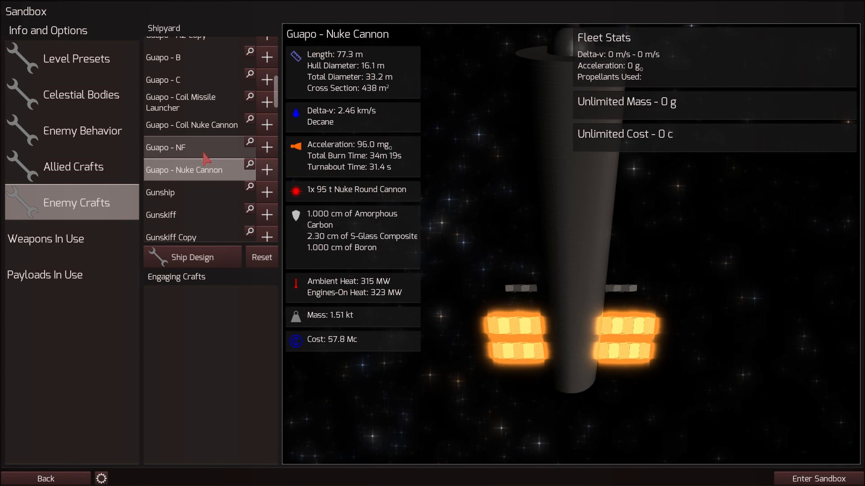
click(191, 124)
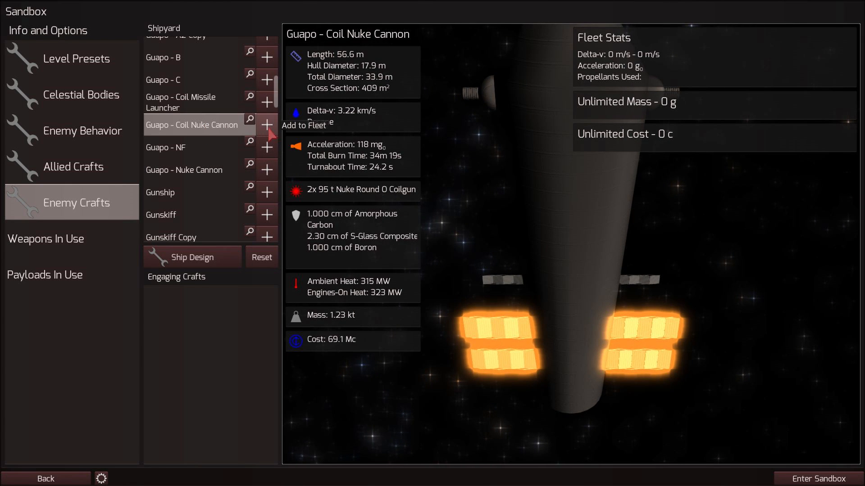
click(267, 124)
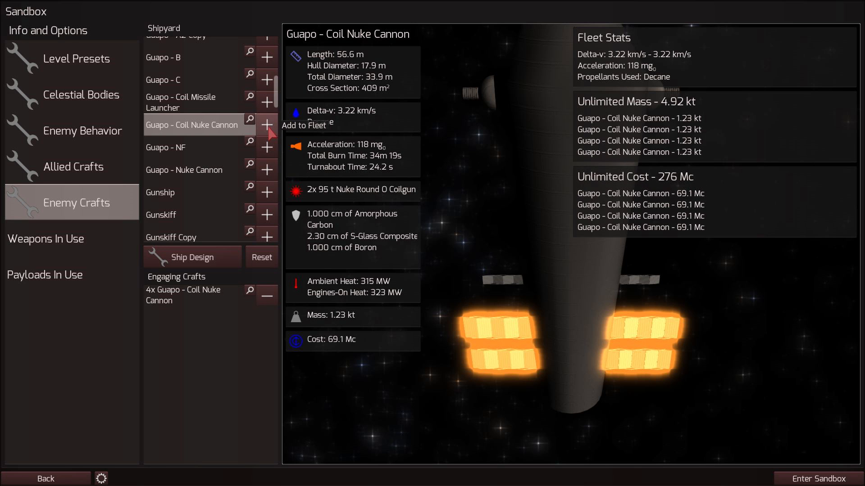
click(816, 478)
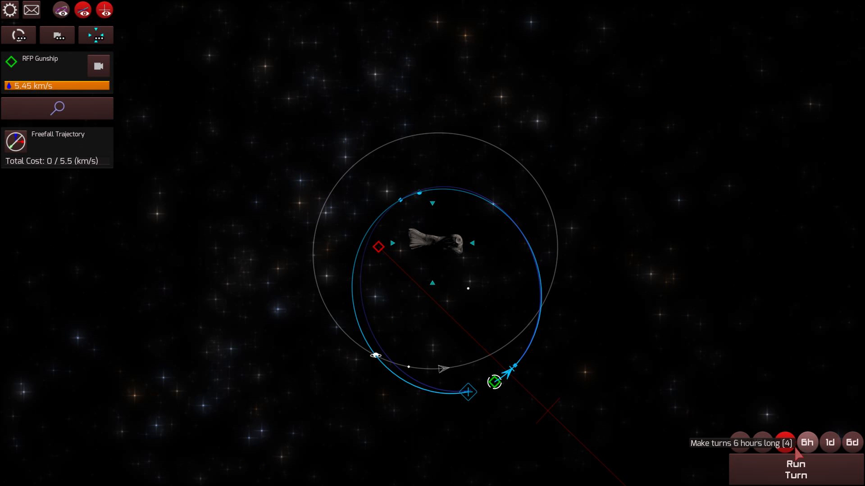
Step: Run the engagement and zoom in on the glowing Gunship as 57 nukes are destroyed
click(795, 468)
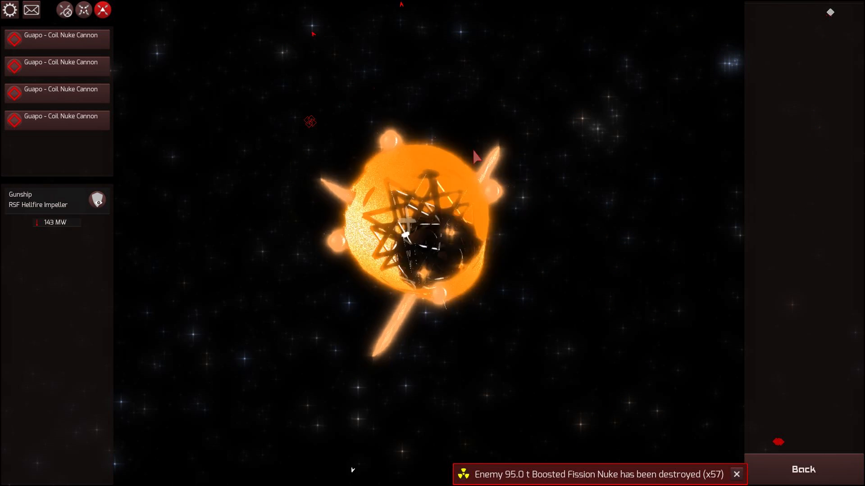
scroll(up, 3)
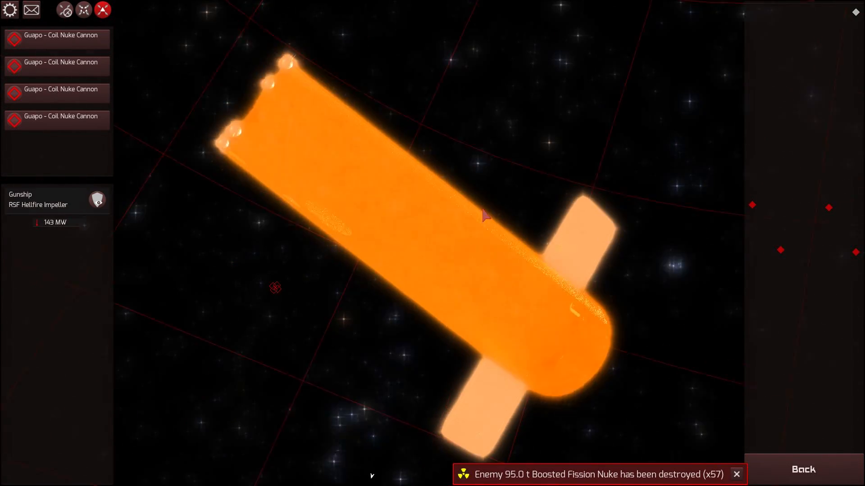
Step: Exit to fleet design and browse to the missile designs listing Nuke Missile P, then the module designs
key(Escape)
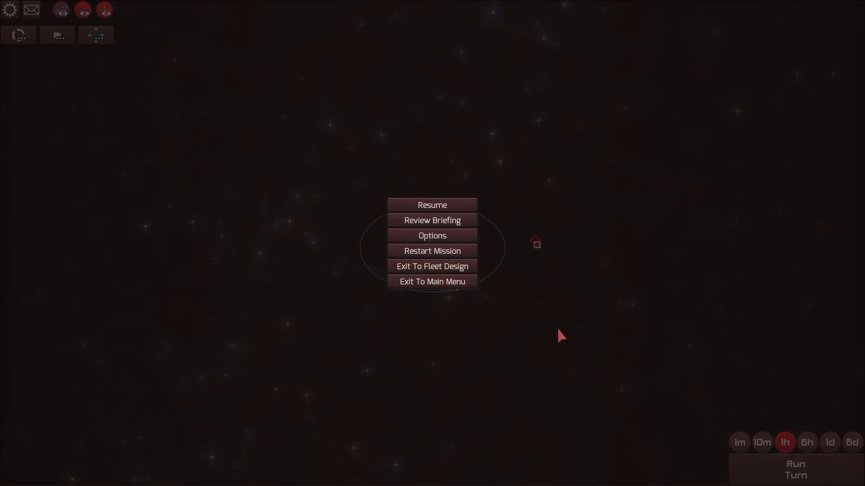
click(432, 267)
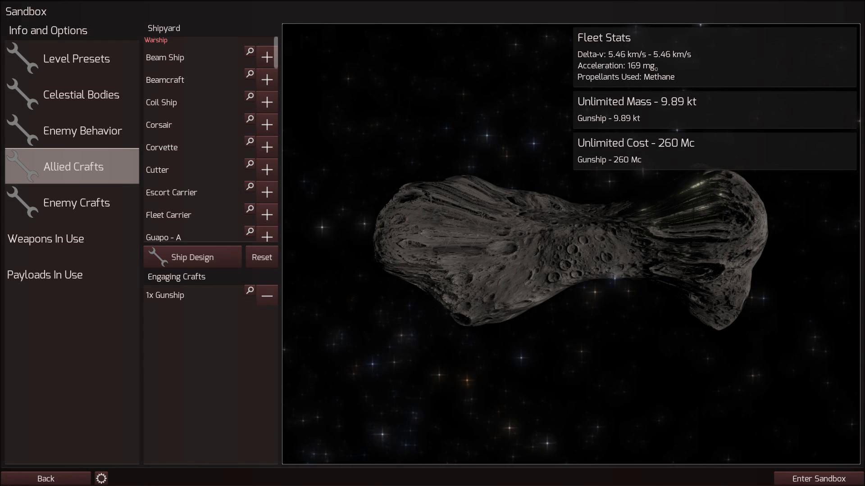
click(192, 257)
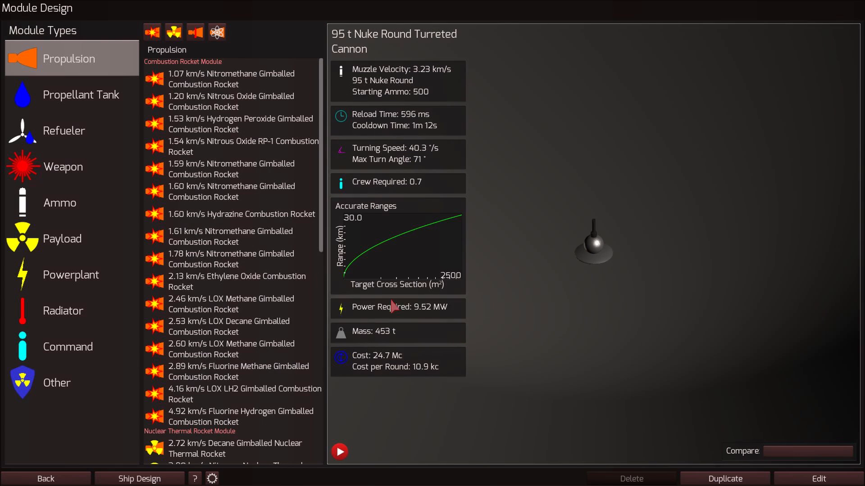
click(140, 479)
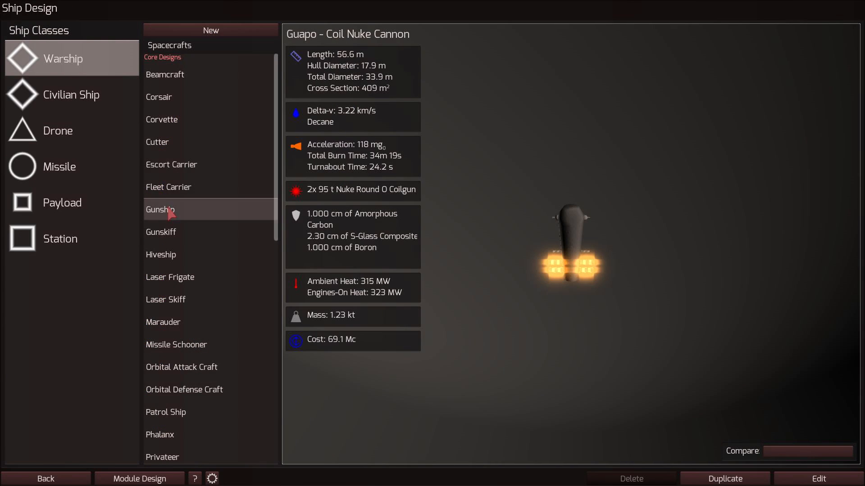
click(59, 166)
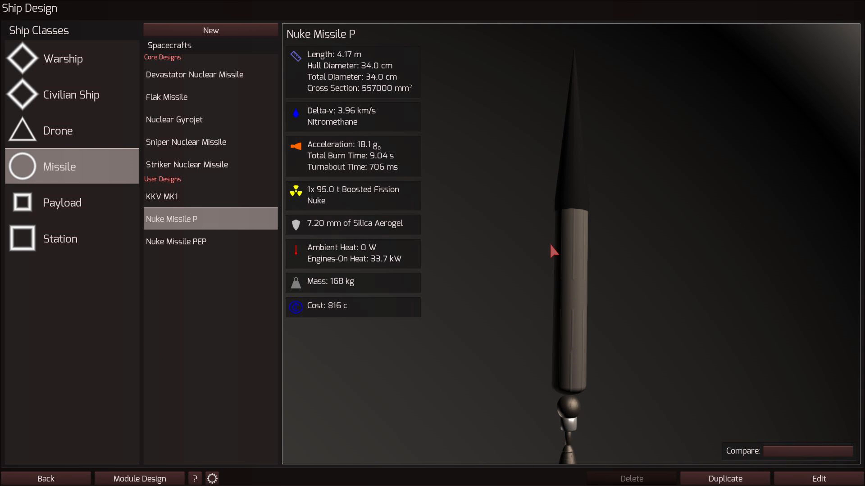
click(818, 478)
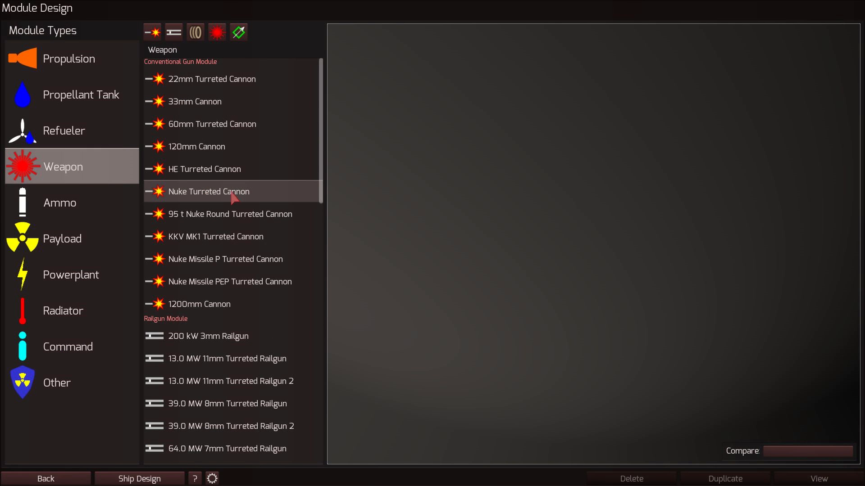
Step: View the Nuke Missile P Turreted Cannon's stats and full design
click(225, 259)
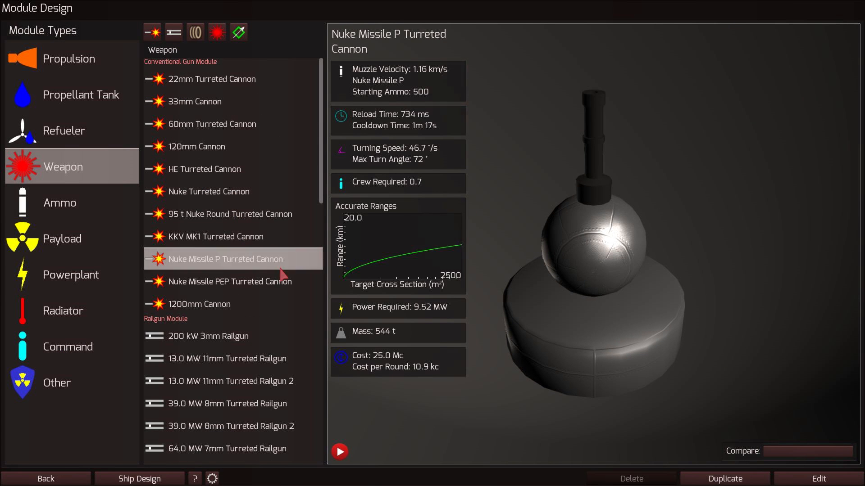
click(818, 478)
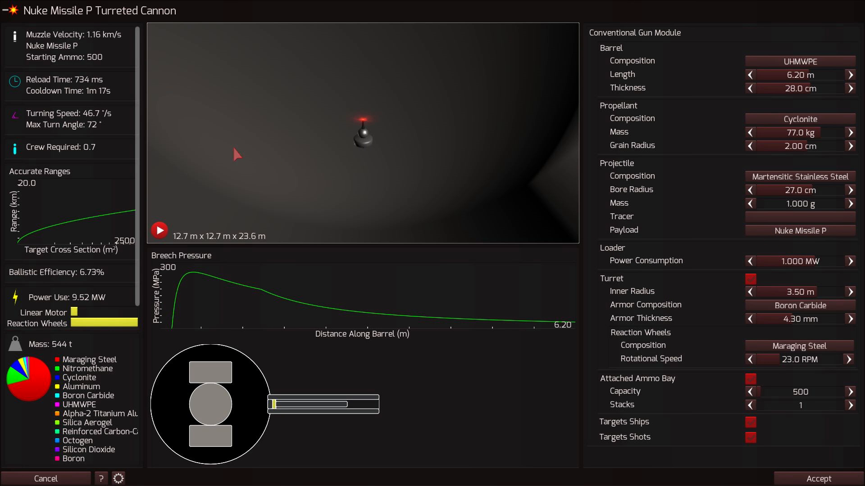
mouse_move(94, 53)
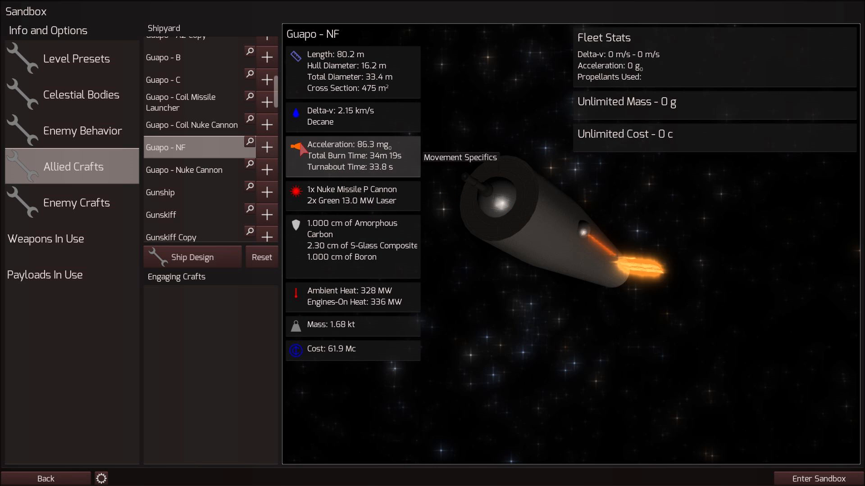
Step: Open the Guapo - NF design and expand its 2x Nd:YAG Green Laser module
click(191, 257)
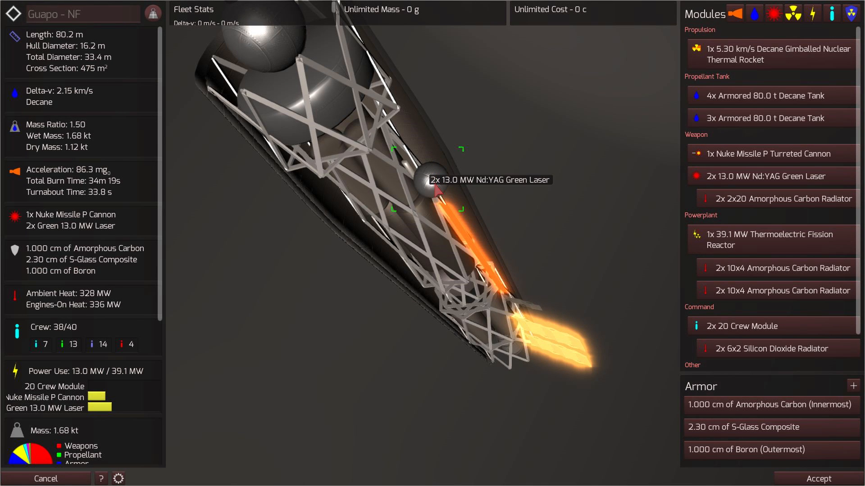
click(766, 176)
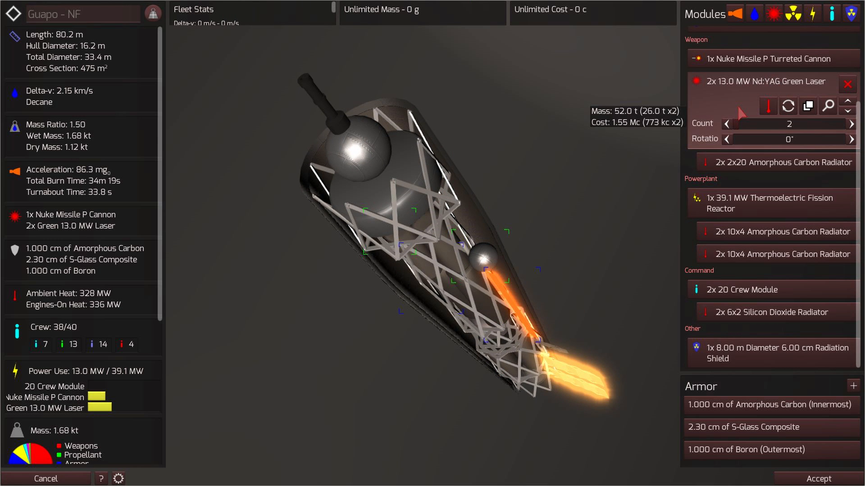
mouse_move(497, 259)
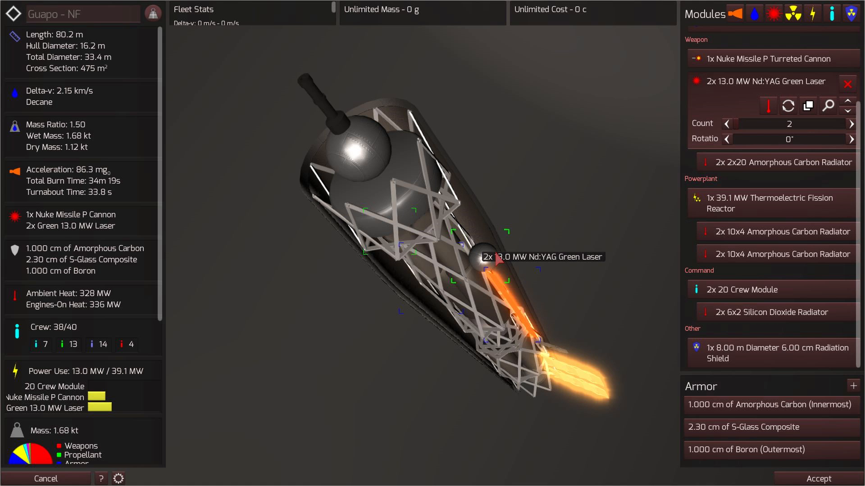
mouse_move(384, 143)
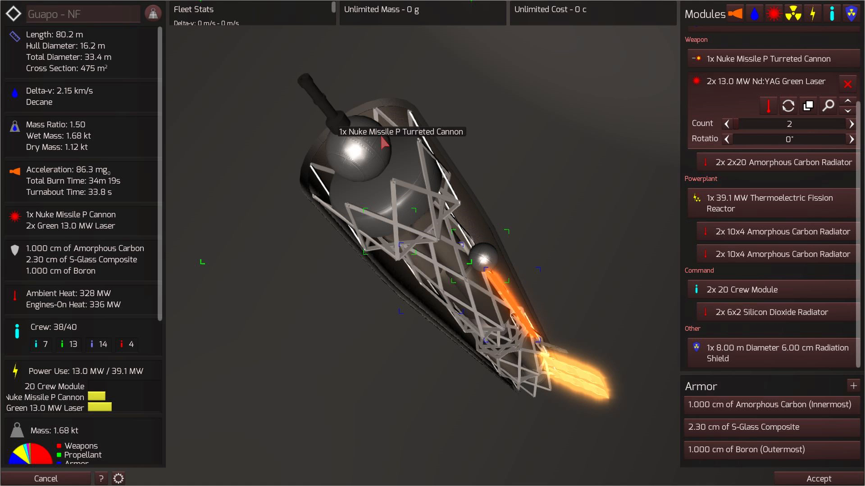
mouse_move(345, 129)
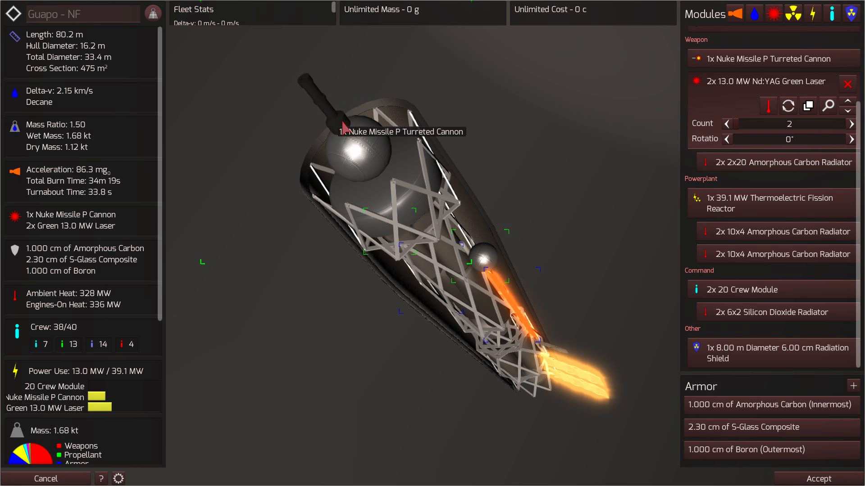
mouse_move(365, 92)
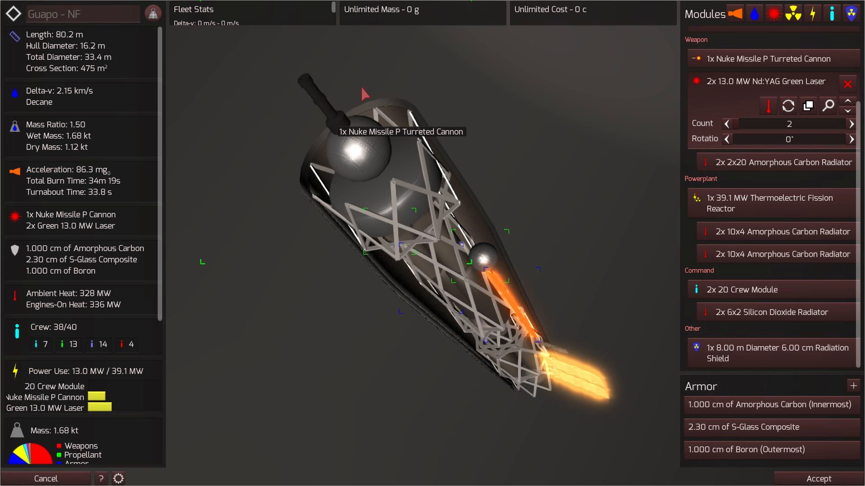
mouse_move(340, 113)
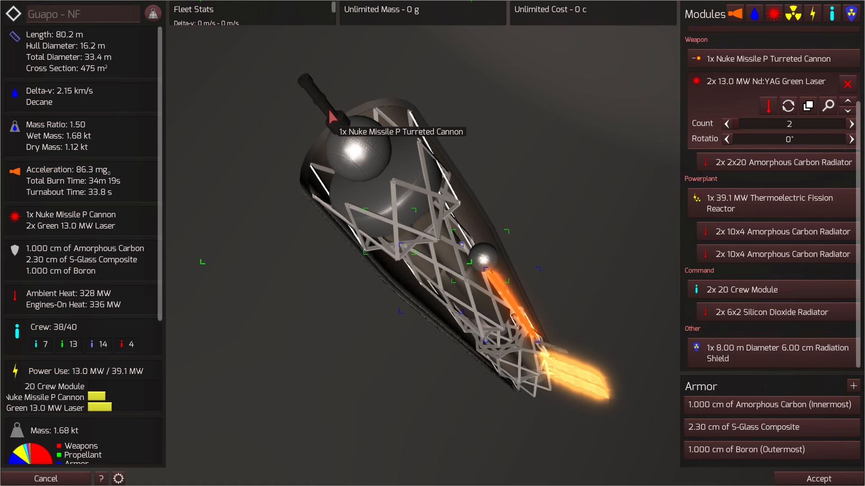
mouse_move(342, 132)
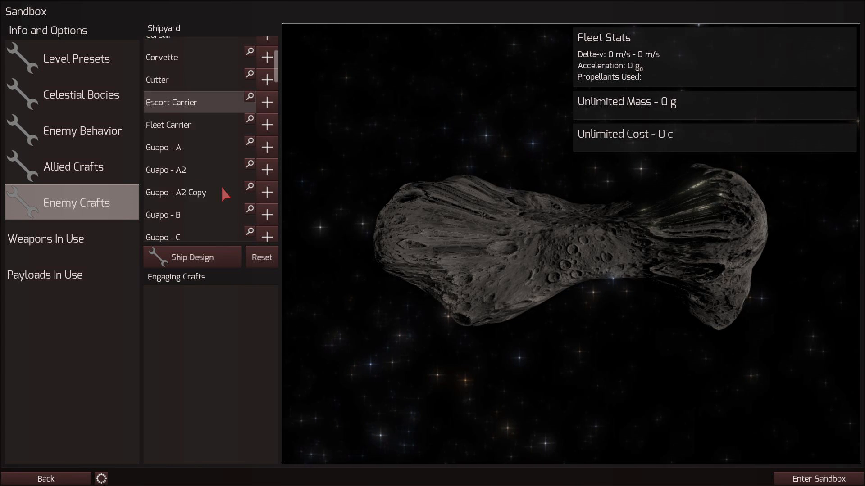
Step: Add a Gunship to the enemy fleet, enter the sandbox and run a turn
scroll(down, 3)
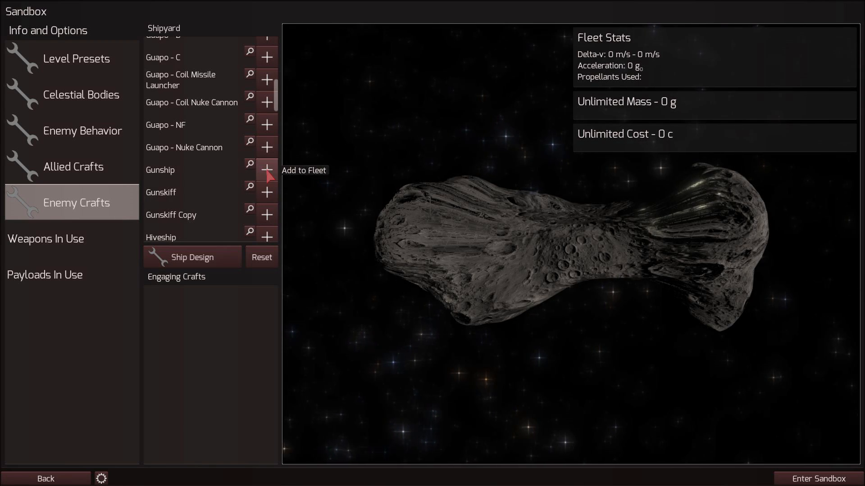
click(86, 94)
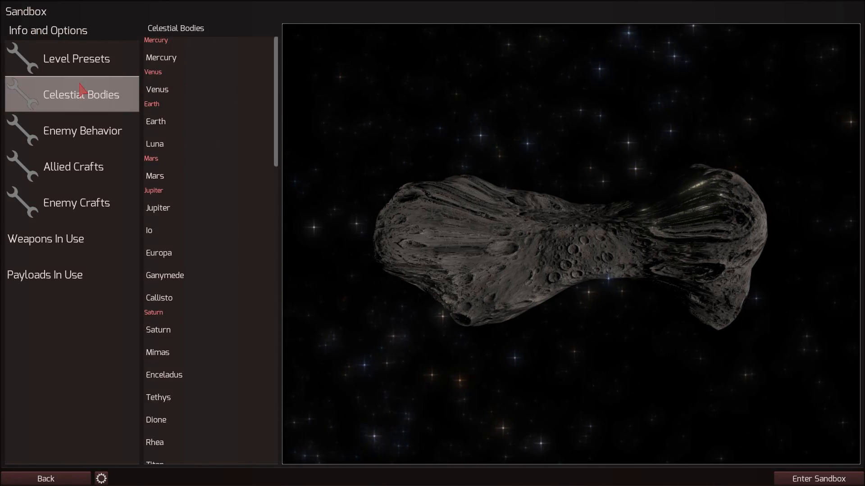
click(817, 478)
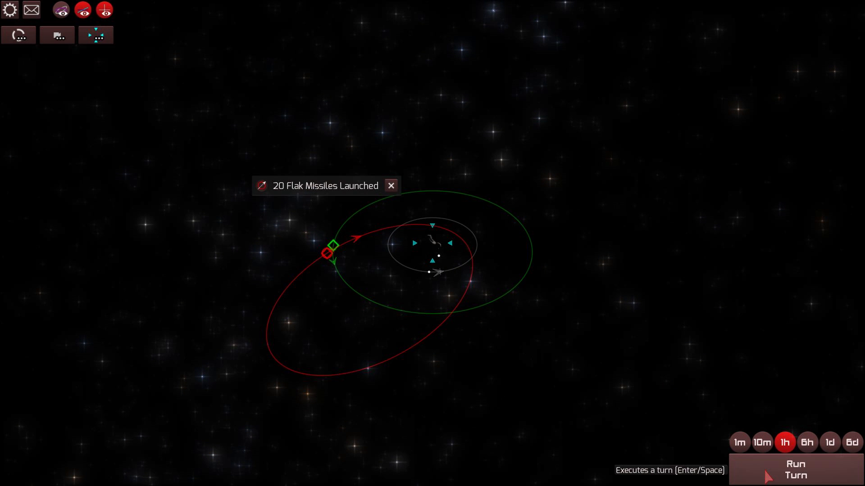
click(794, 469)
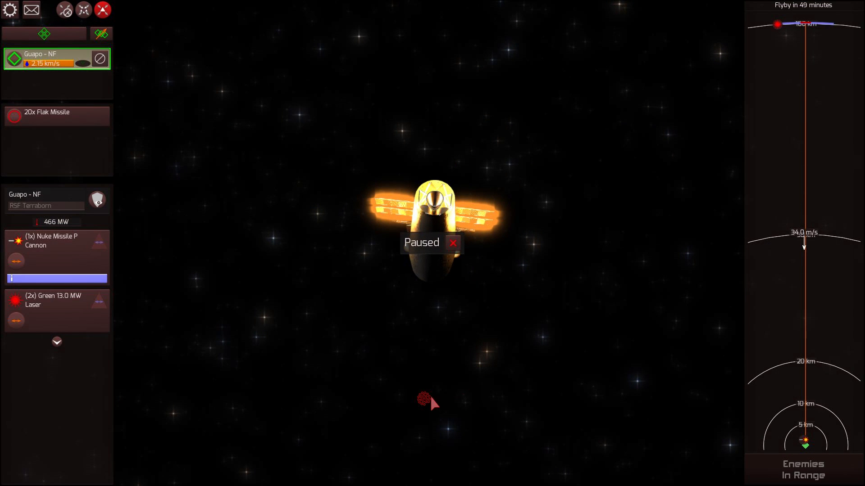
mouse_move(16, 261)
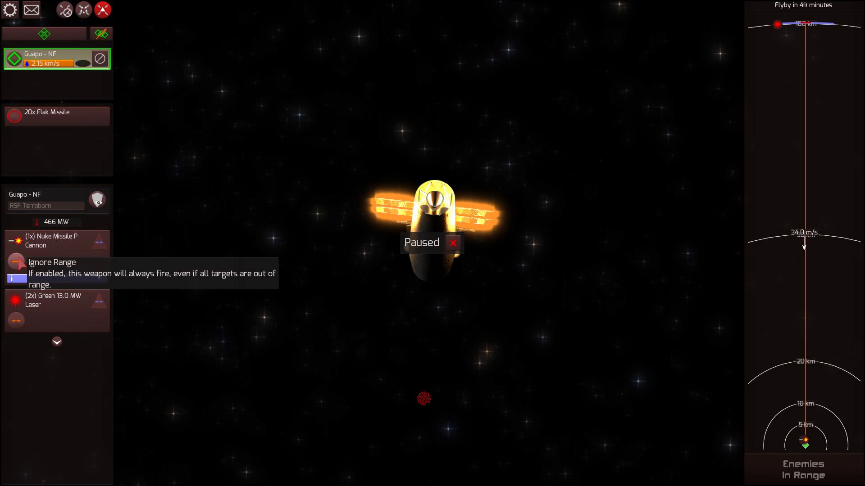
mouse_move(453, 244)
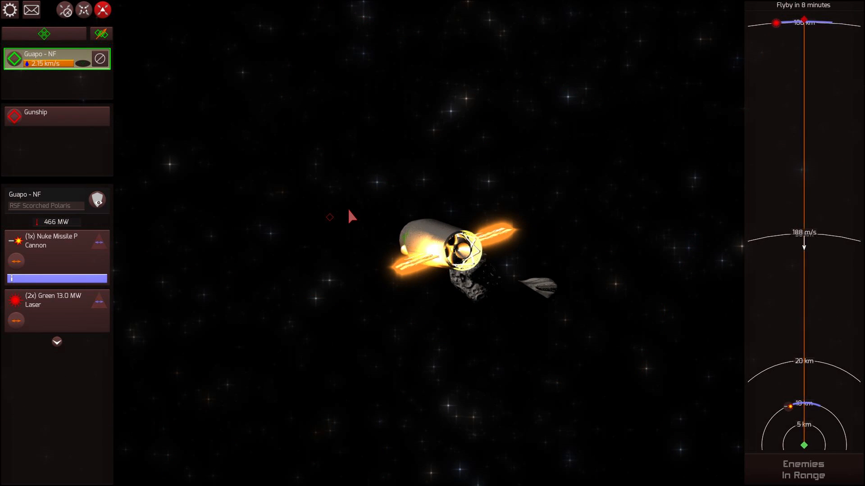
mouse_move(778, 31)
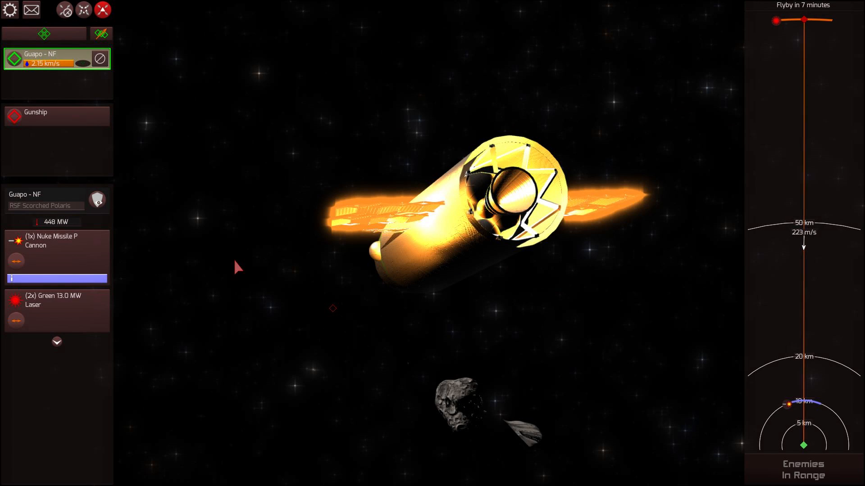
mouse_move(16, 261)
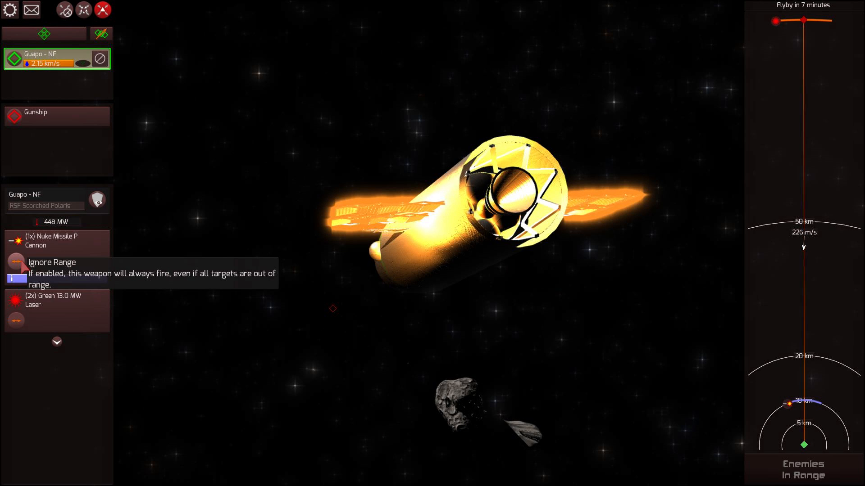
Step: Set the Nuke Missile P cannon to ignore range and watch the Gunship's modules get disabled
click(16, 262)
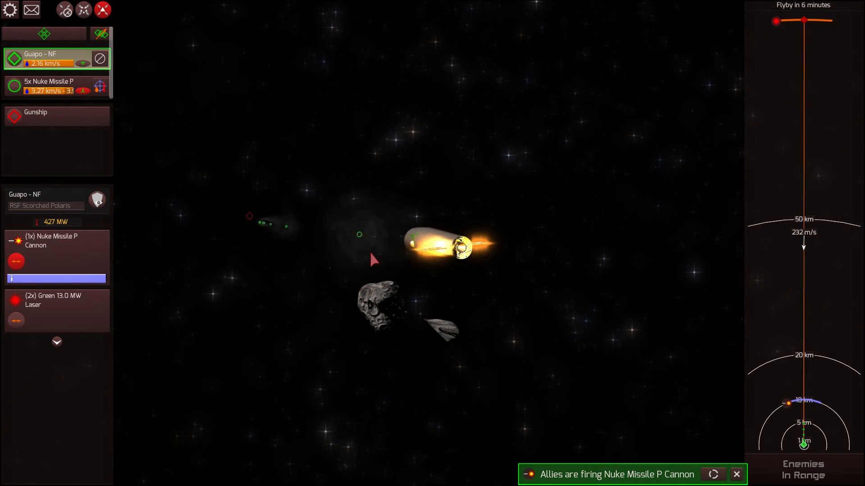
click(49, 86)
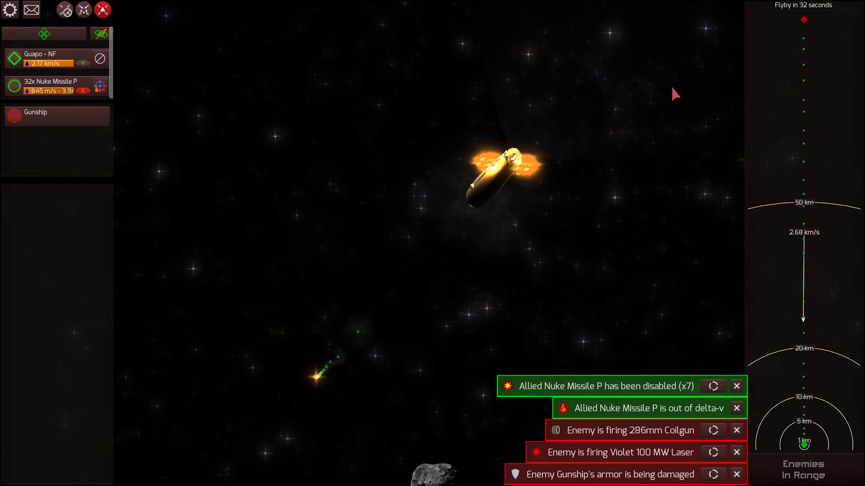
click(55, 112)
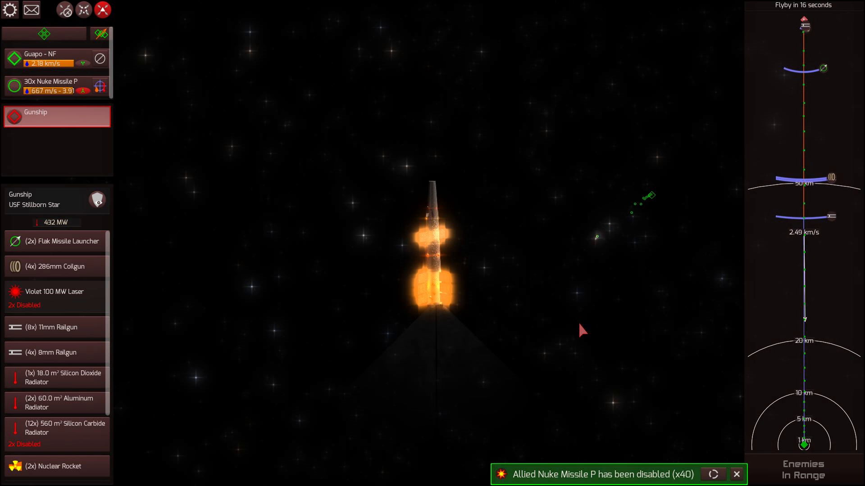
mouse_move(463, 247)
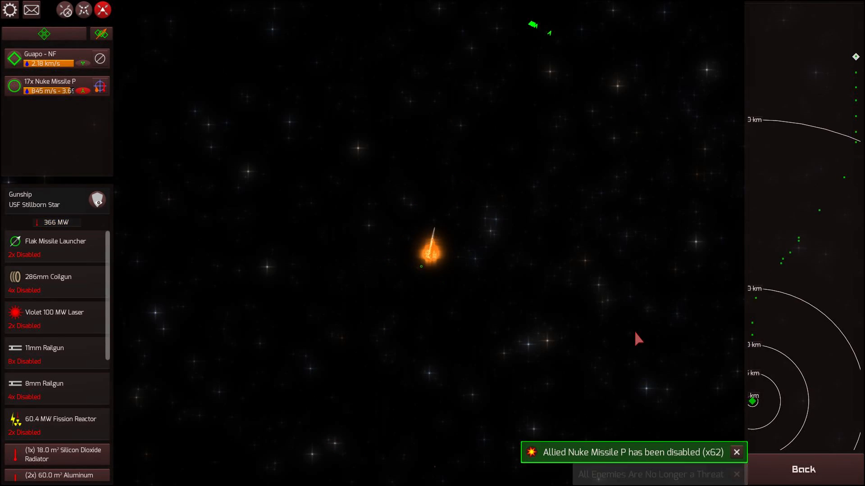
Step: Leave the finished battle and expand the 42.0 MW Nuke Missile P Turreted Coilgun's options
click(52, 58)
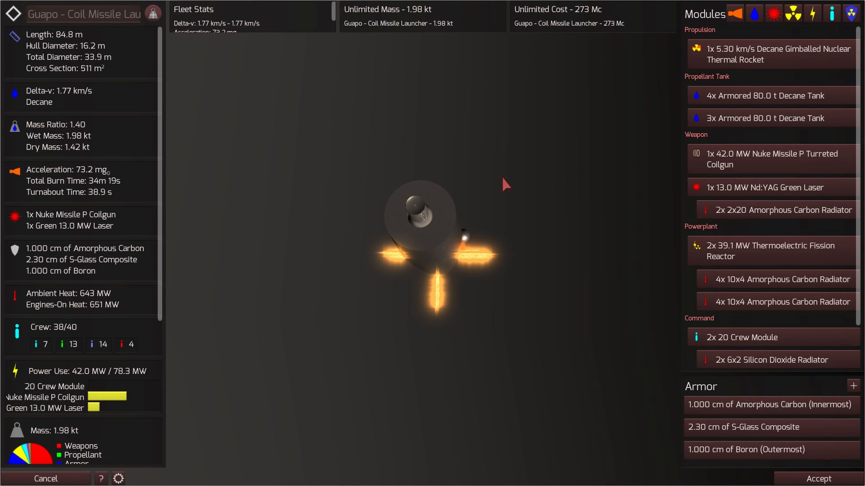
mouse_move(802, 169)
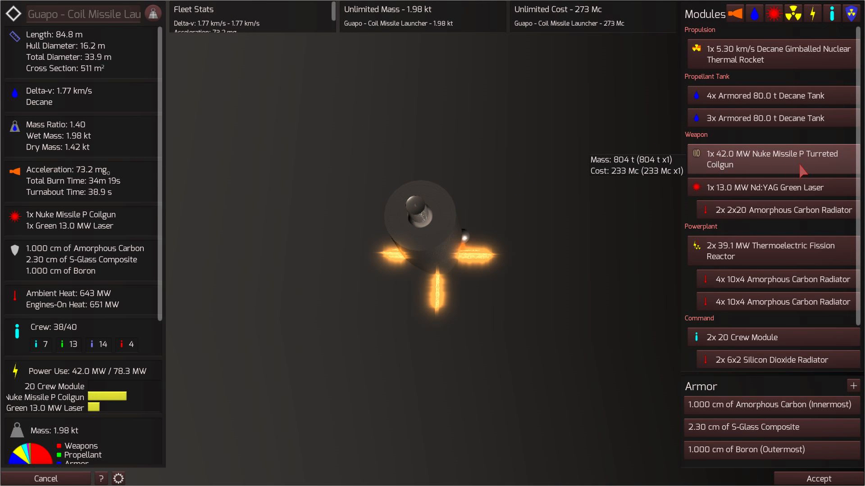
click(772, 160)
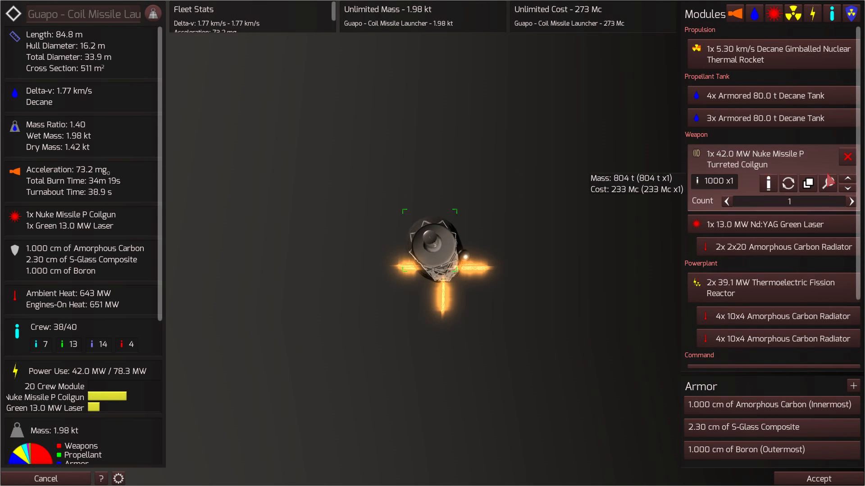
click(767, 183)
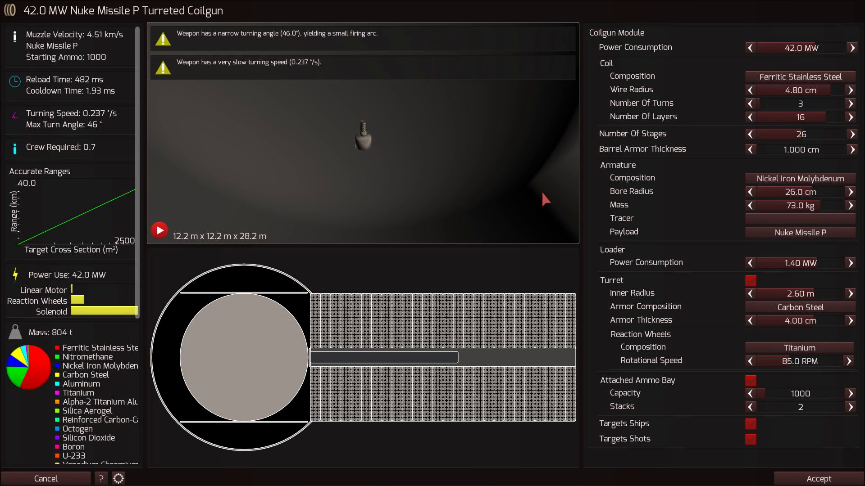
scroll(down, 3)
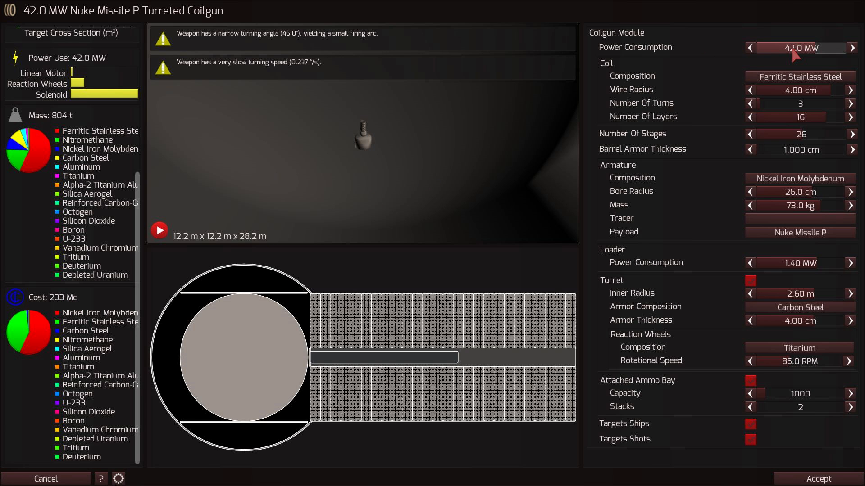
mouse_move(489, 128)
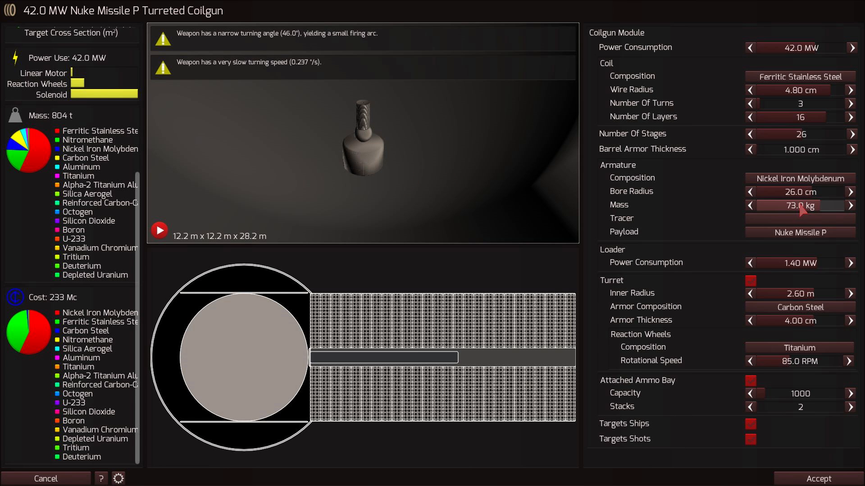
mouse_move(227, 161)
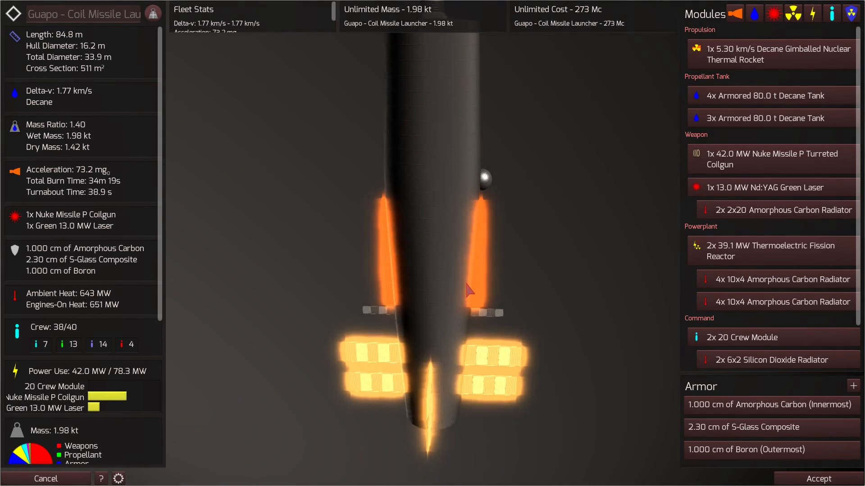
Step: Start the battle and inspect the enemy Gunship and the launched Nuke Missile P group
click(819, 478)
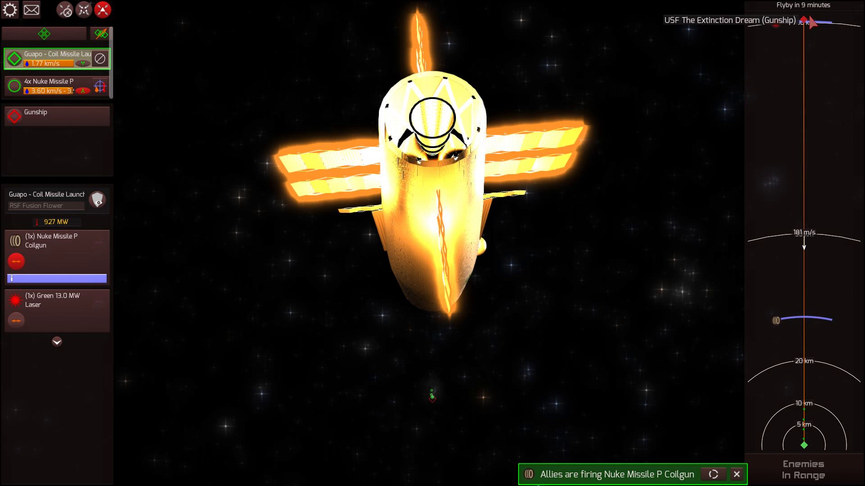
click(55, 116)
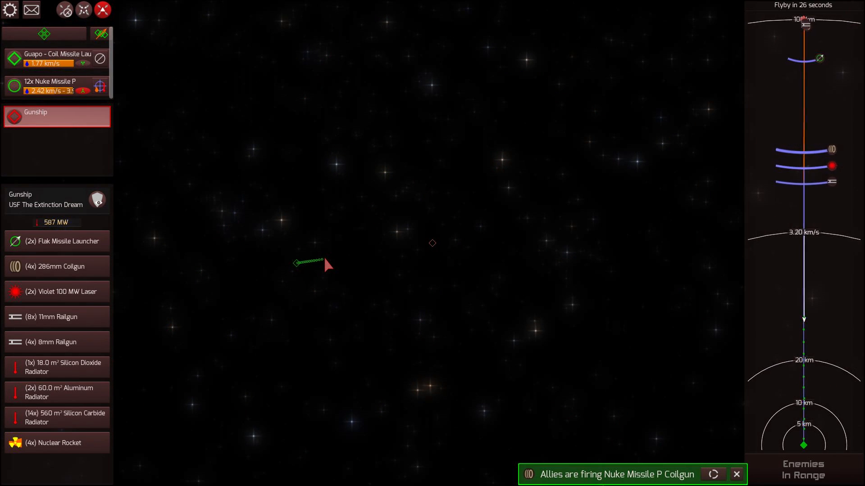
click(50, 85)
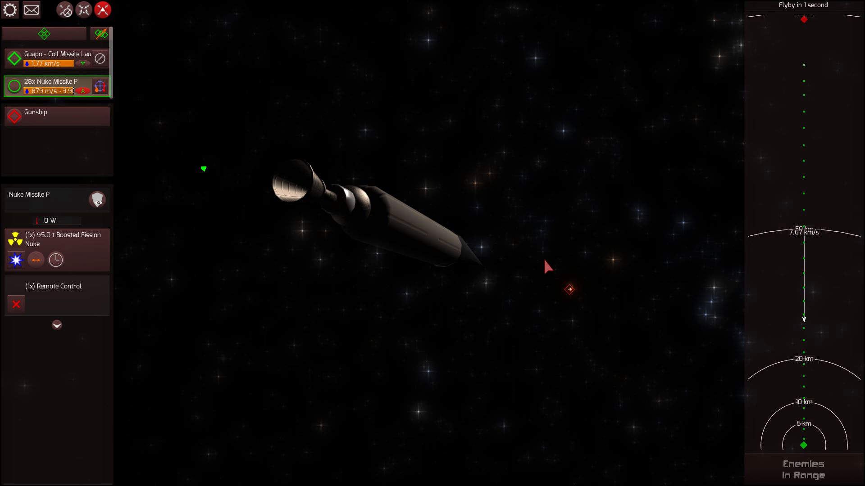
click(55, 116)
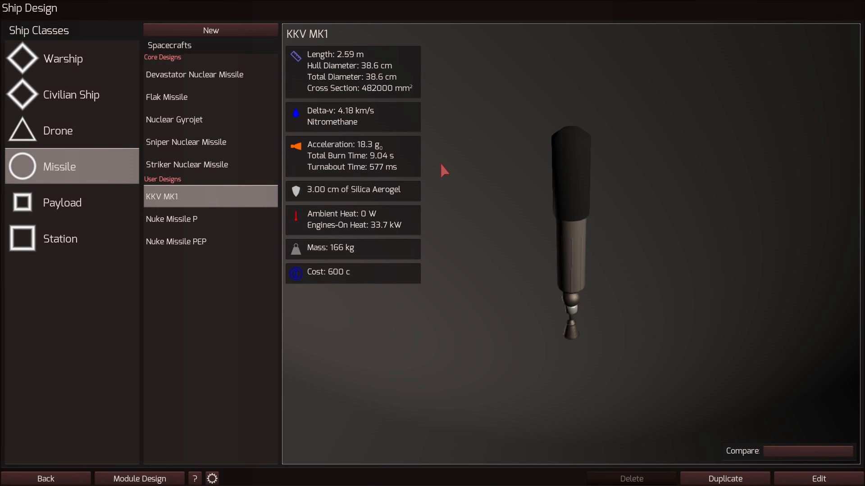
mouse_move(429, 98)
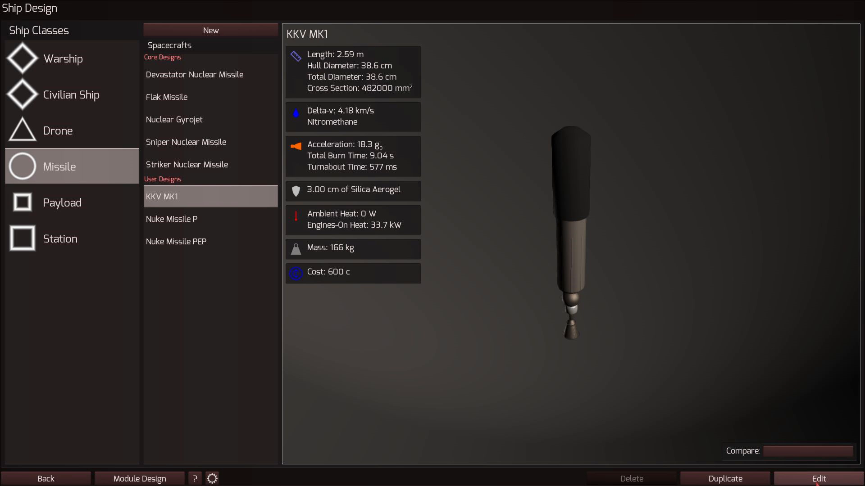
Step: Edit the KKV MK1 design so the turreted coilgun takes it as payload
click(818, 478)
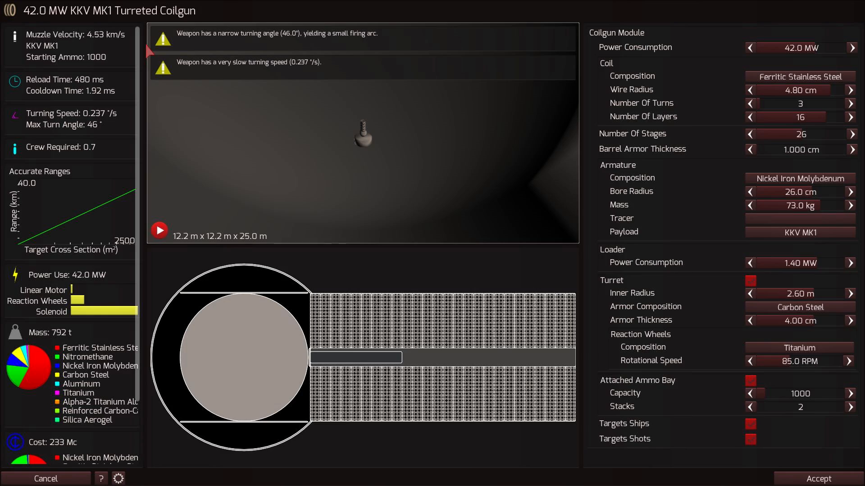
Step: Accept the KKV MK1 coilgun, fight the sandbox volley, and return to sandbox setup
click(818, 478)
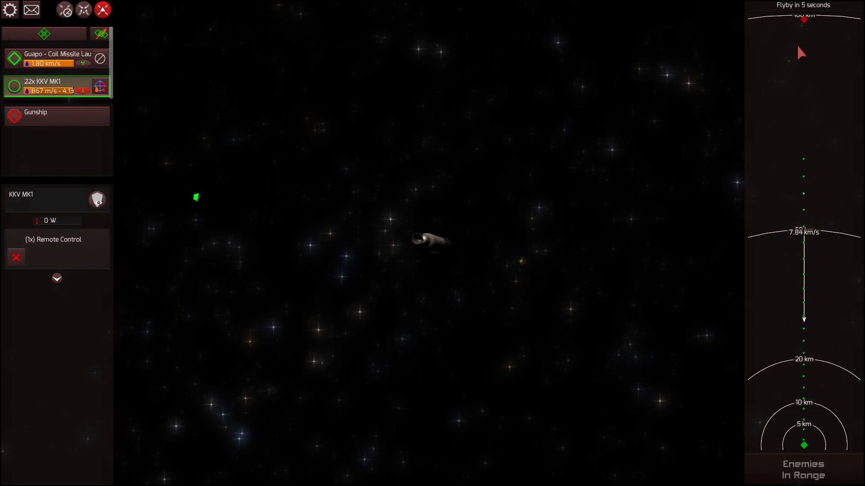
click(57, 117)
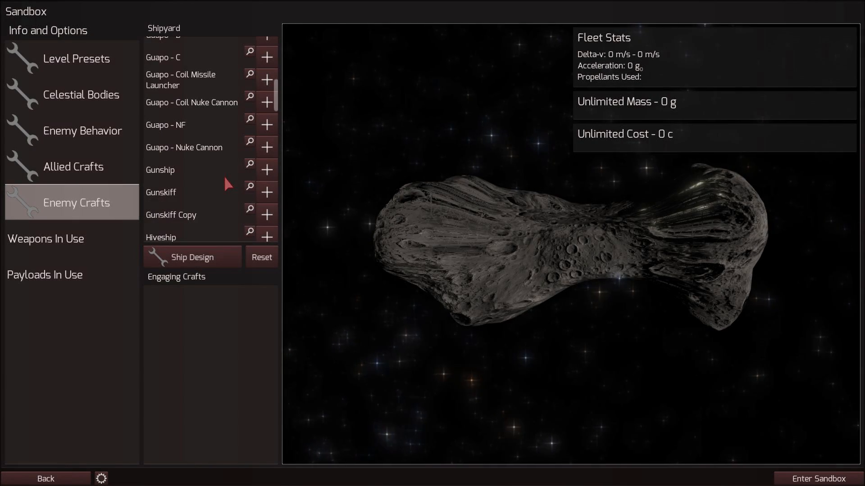
Step: Build the fleets: ten enemy Guapo Coil Nuke Cannons against two allied Coil Missile Launchers
click(191, 101)
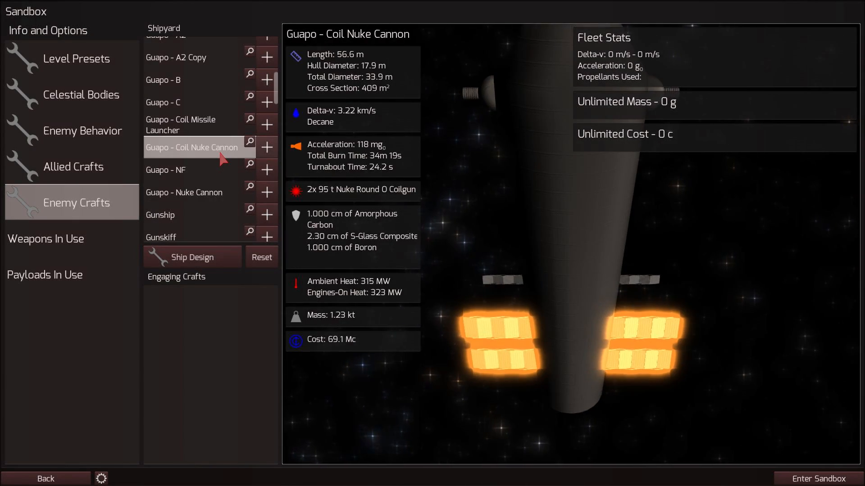
click(187, 124)
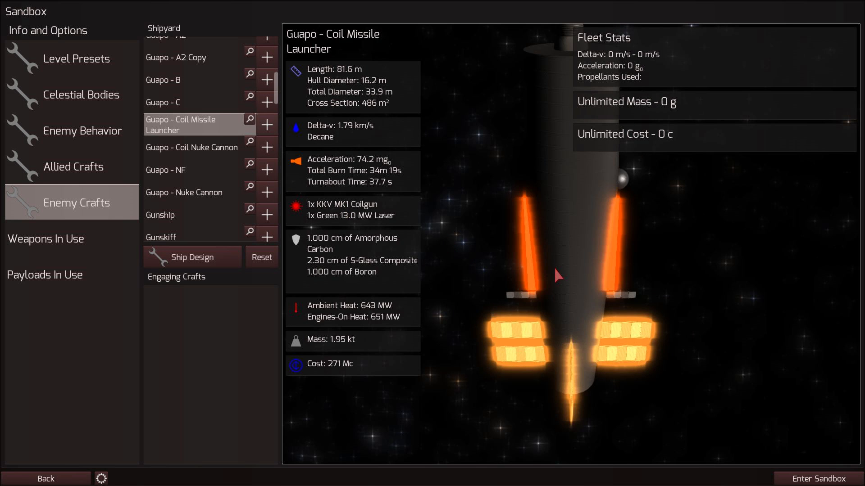
click(266, 147)
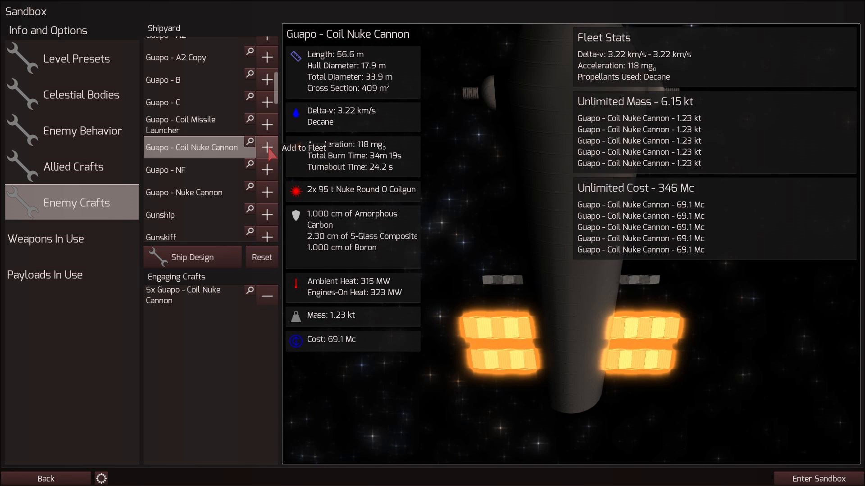
click(267, 148)
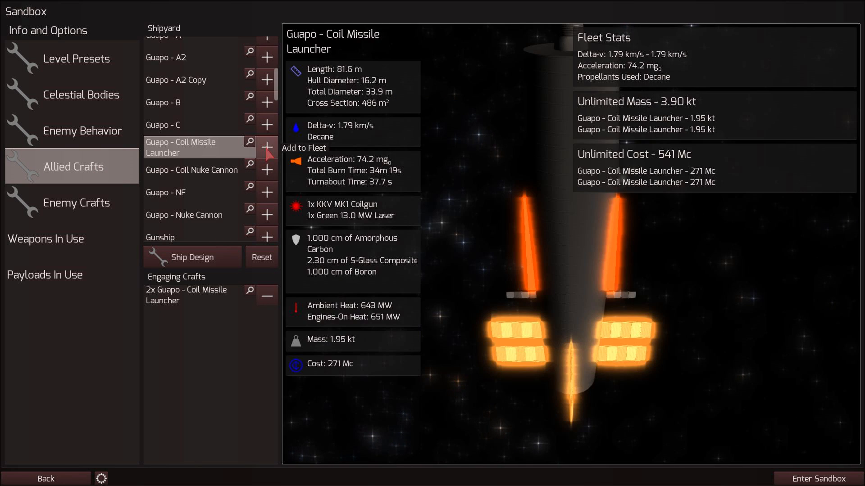
click(267, 149)
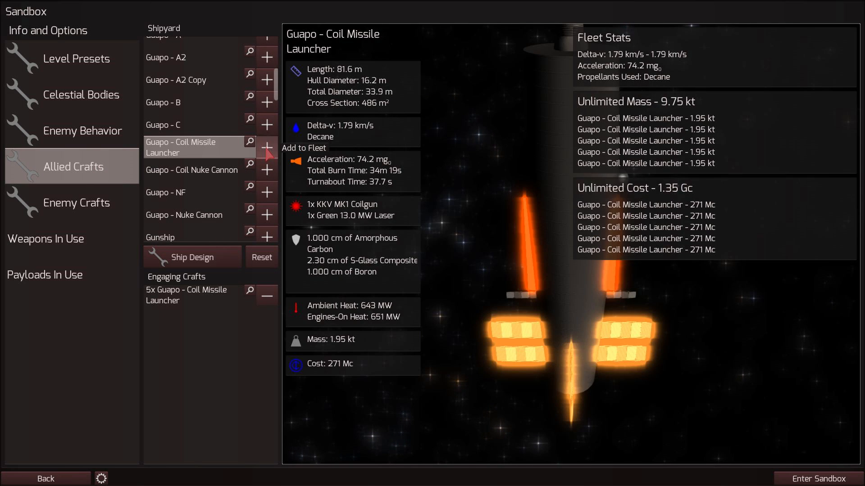
click(84, 203)
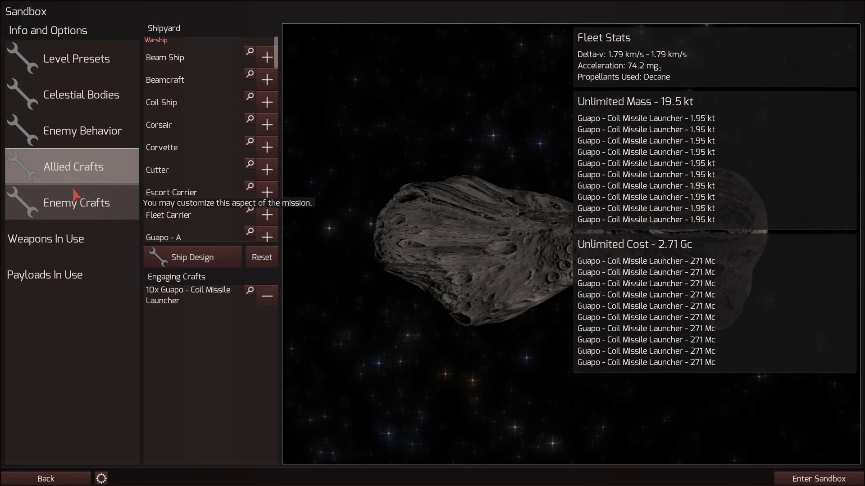
Step: Review both fleet lineups and launch the sandbox battle
click(193, 295)
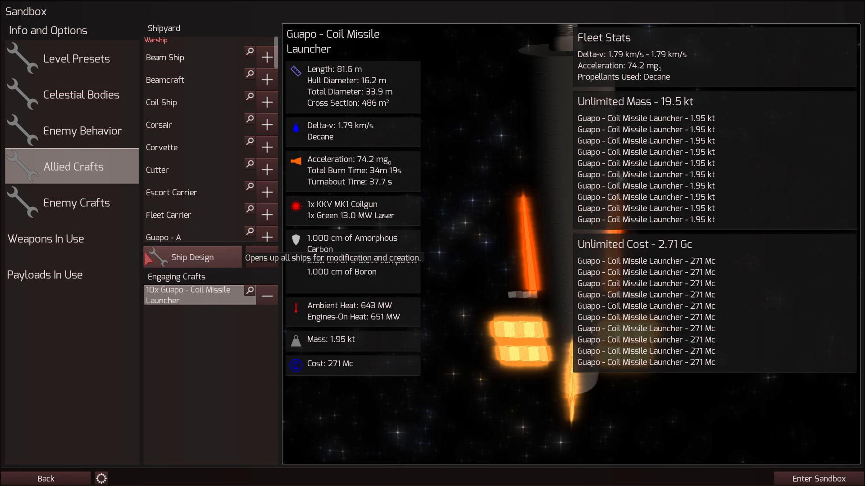
click(72, 202)
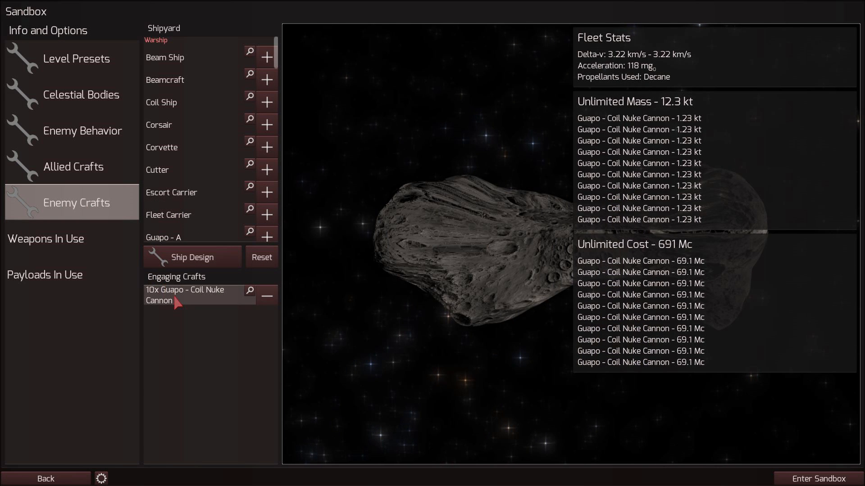
click(250, 291)
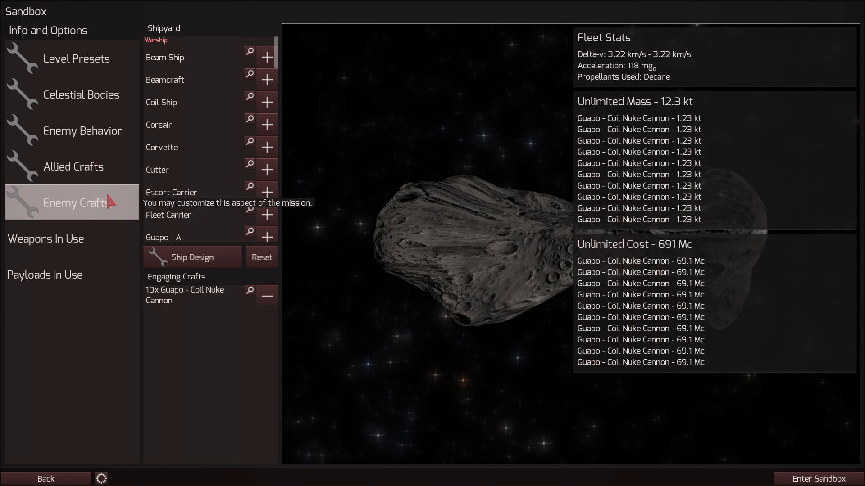
click(72, 166)
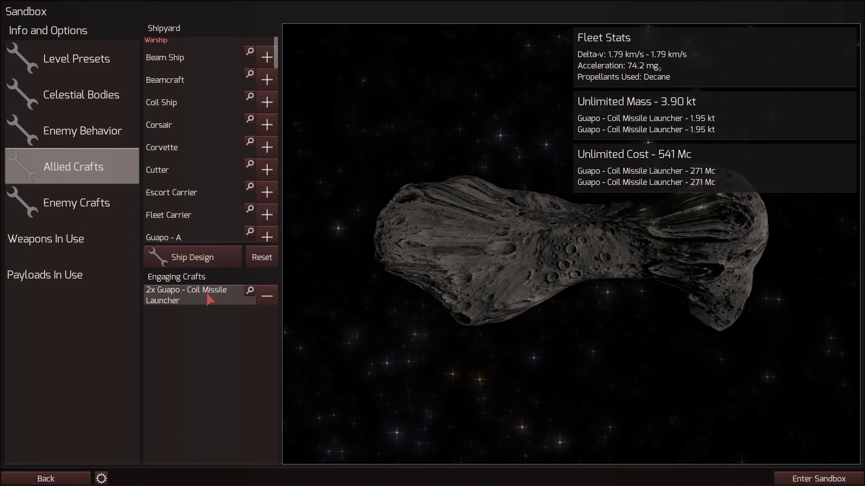
click(77, 203)
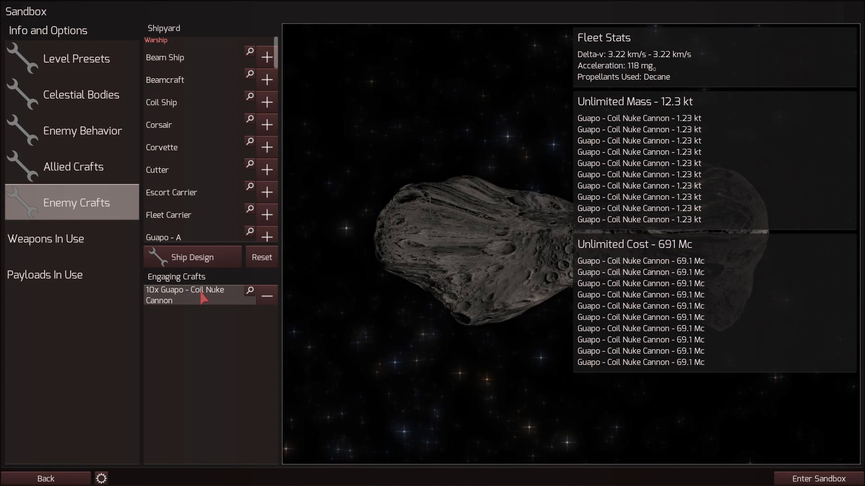
click(819, 478)
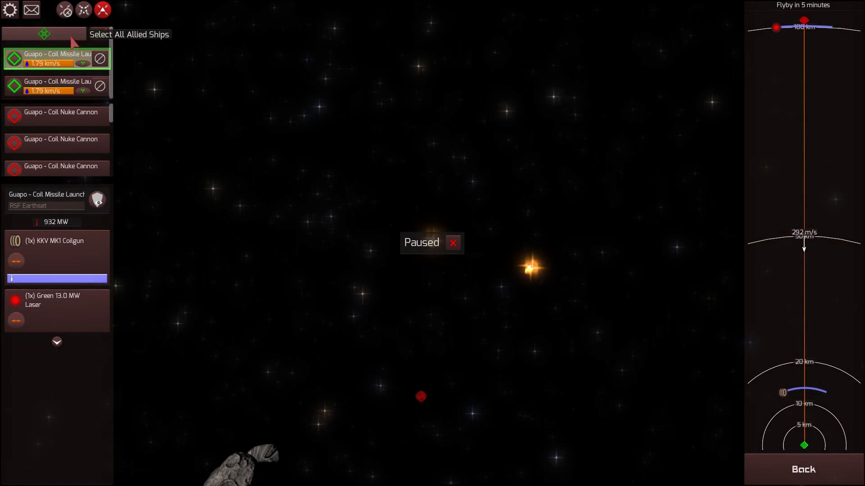
Step: Select both allied missile launchers and unpause the battle
click(55, 86)
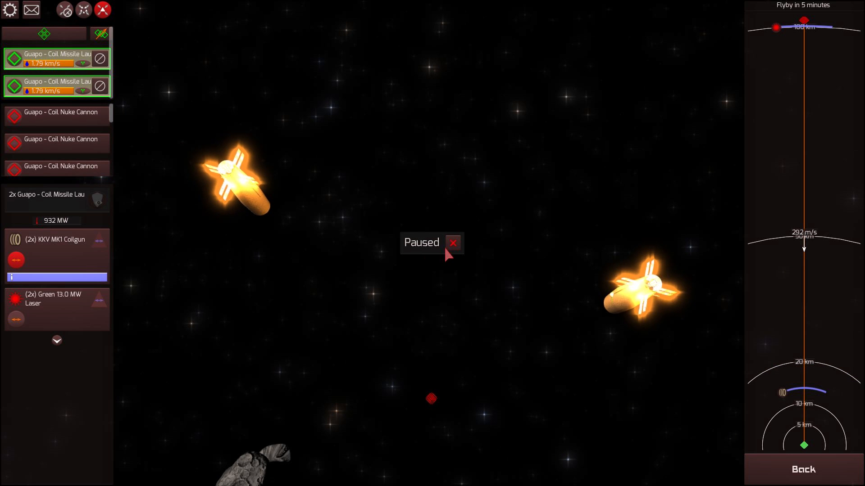
click(453, 243)
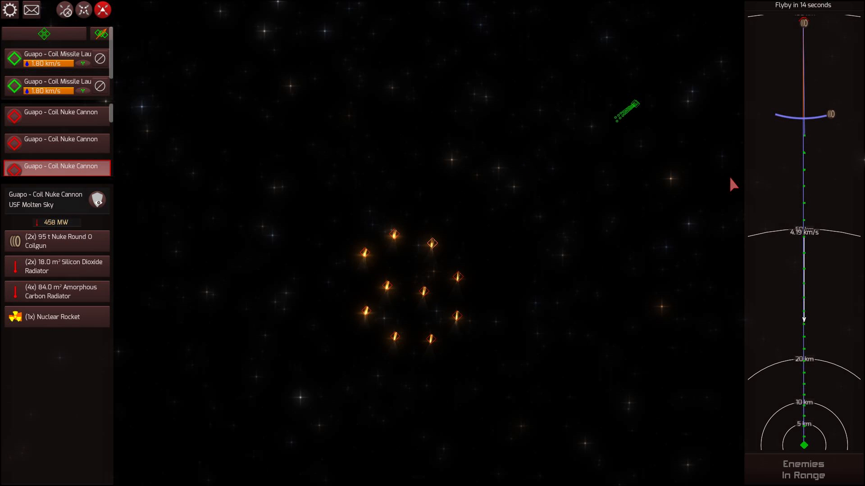
mouse_move(525, 361)
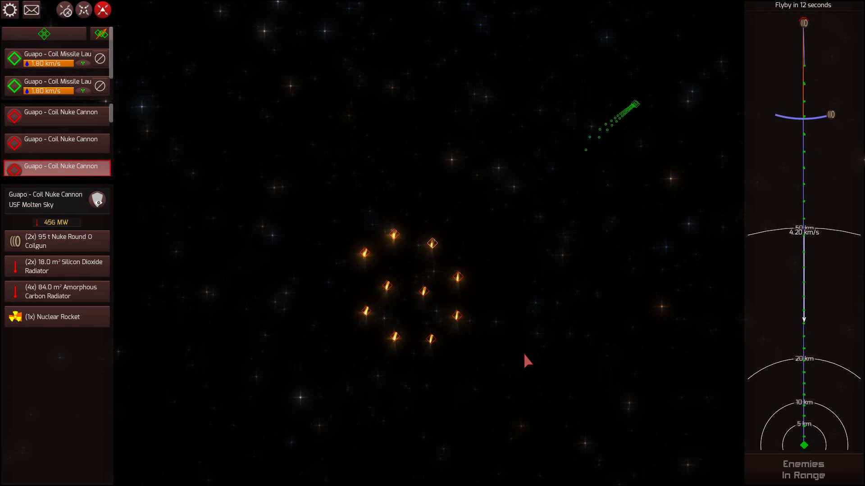